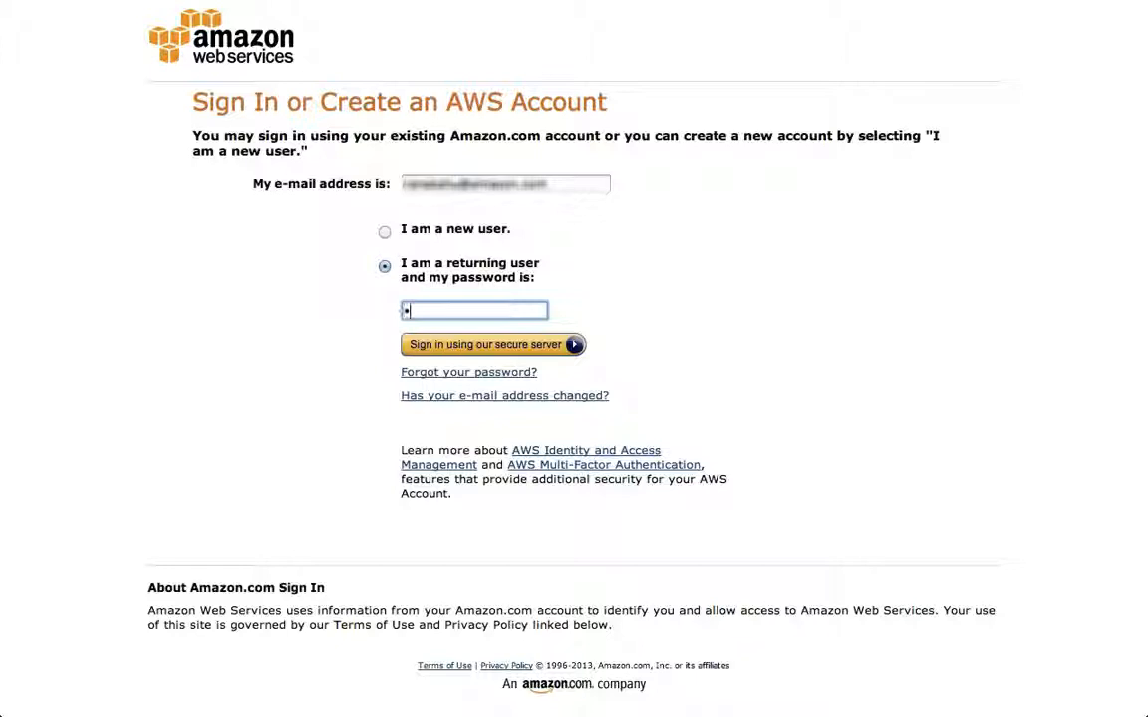
Enter the password and sign in to AWS as a returning user
text(password)
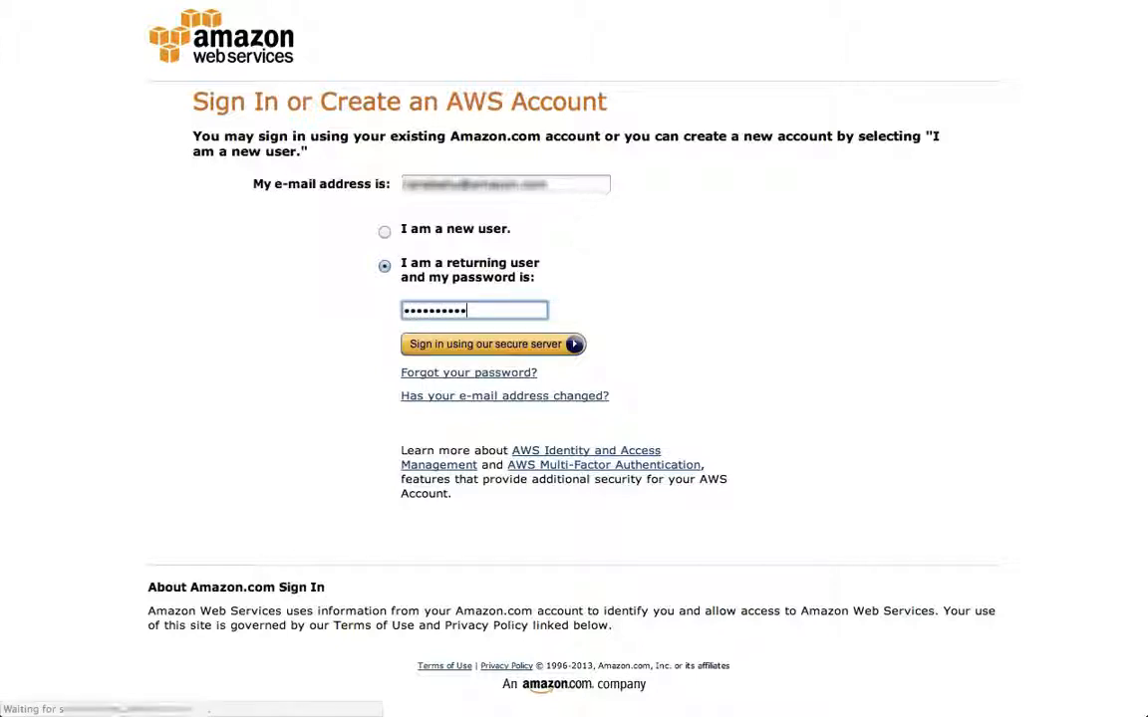
click(488, 344)
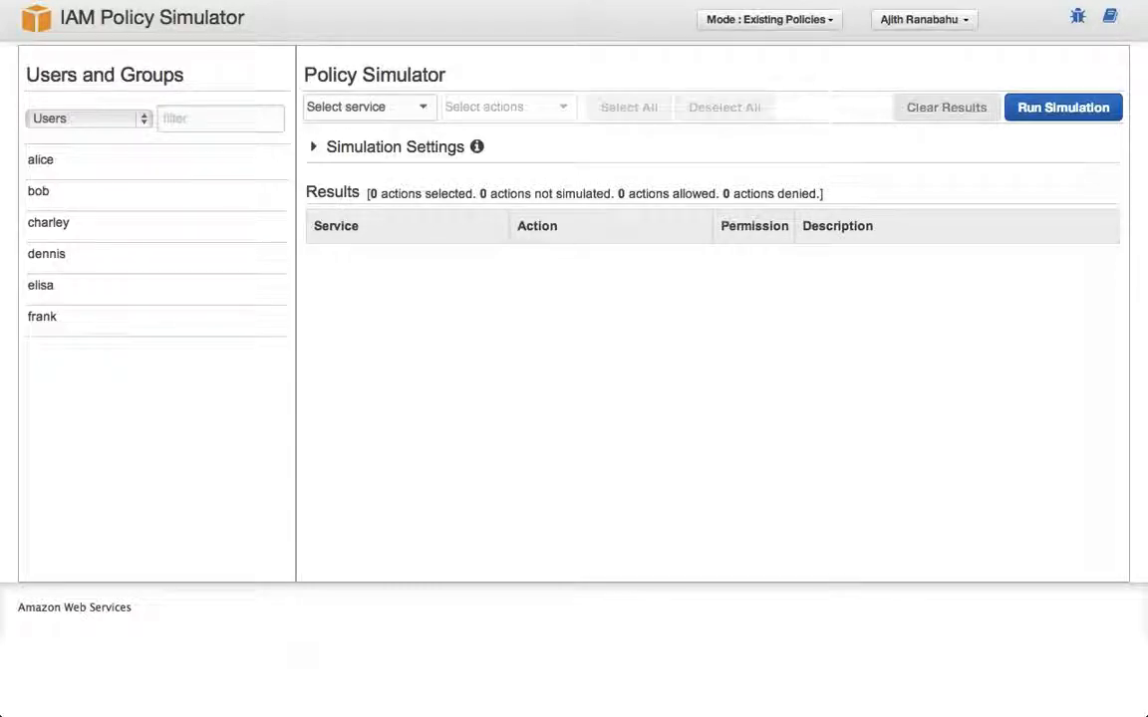
Switch the simulator's list from Users to Groups and select the Admins group
click(768, 19)
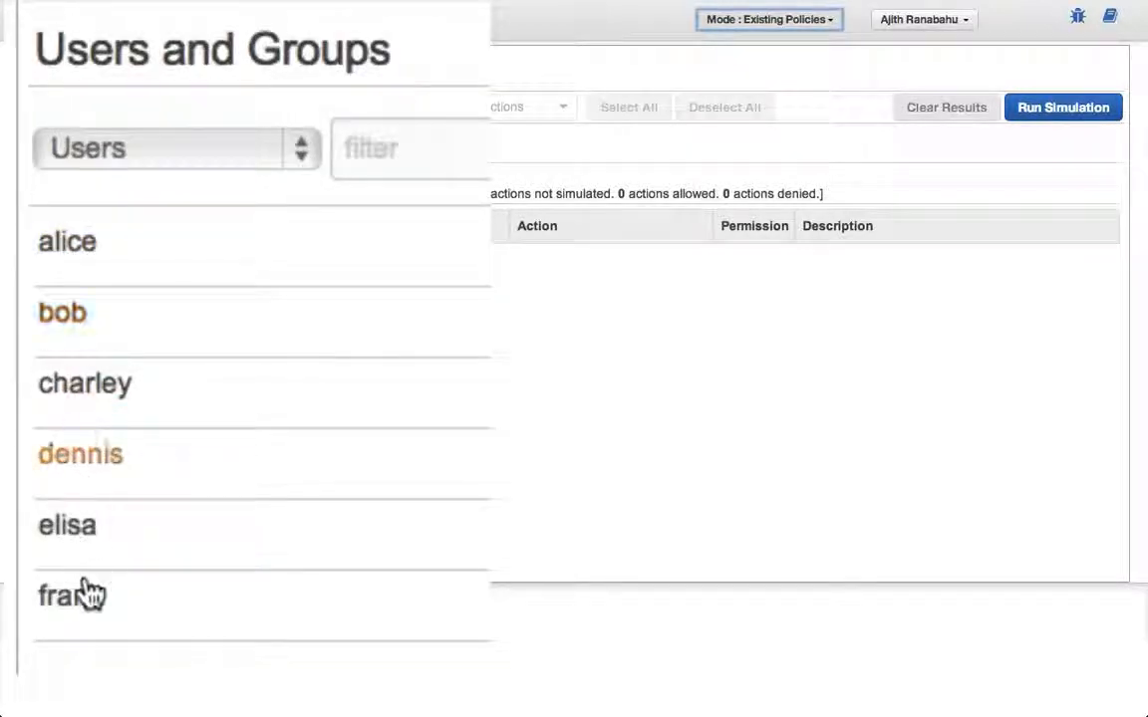
click(174, 147)
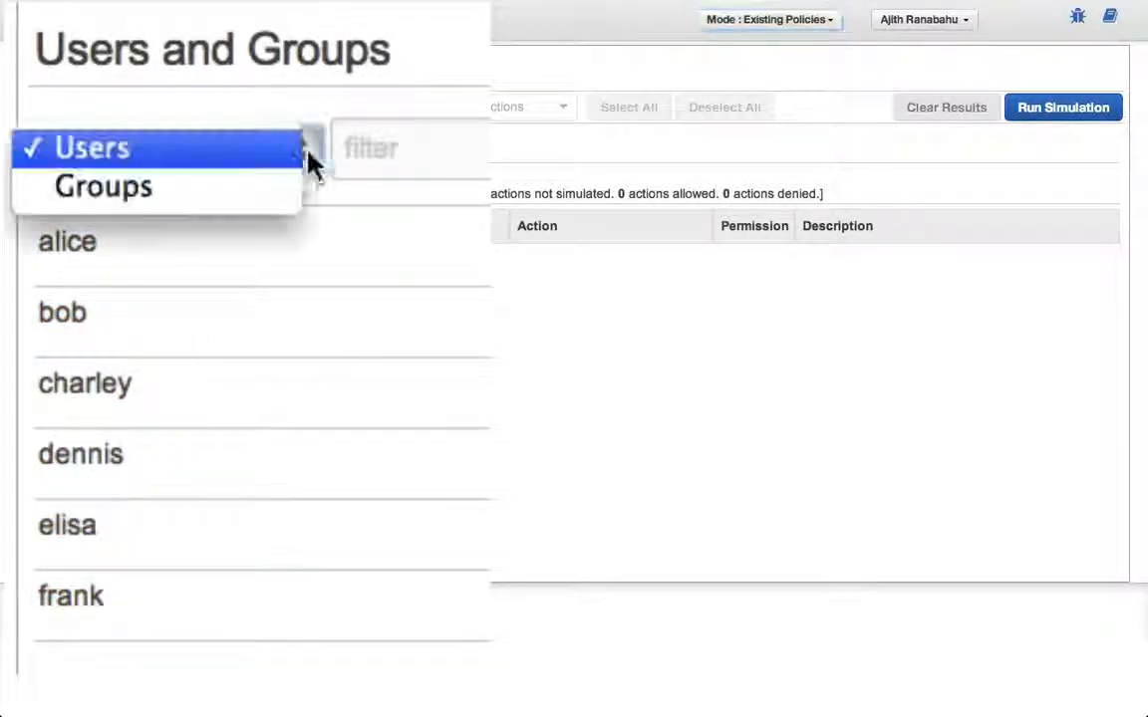
click(103, 187)
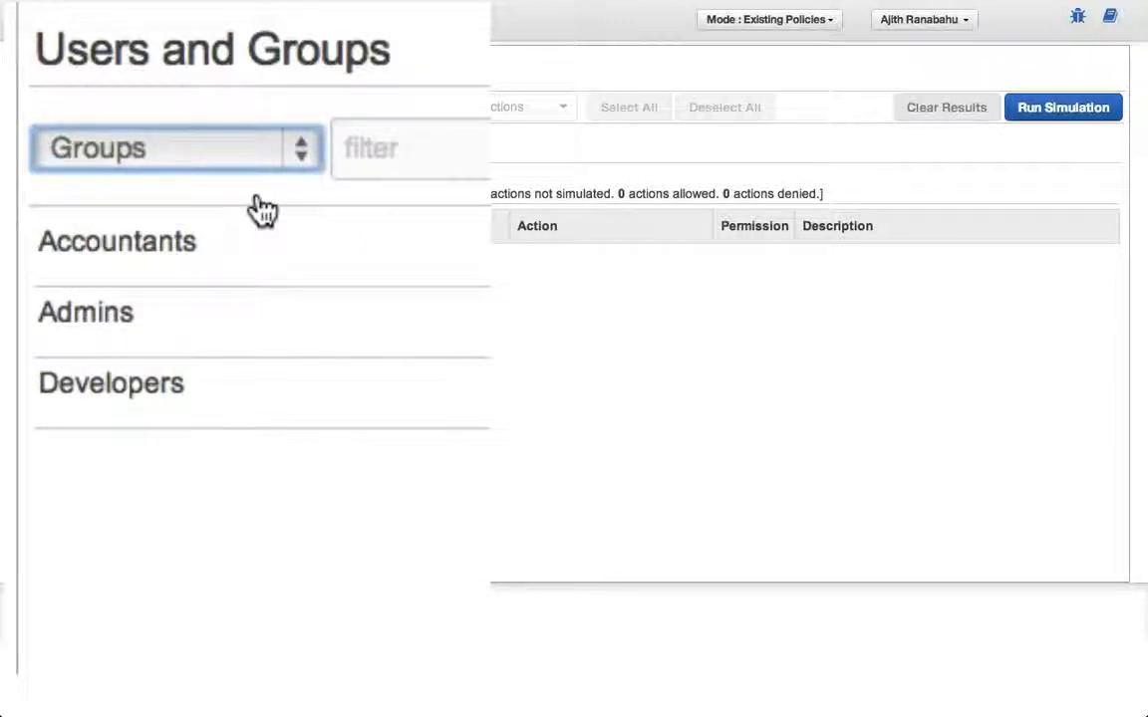
click(86, 312)
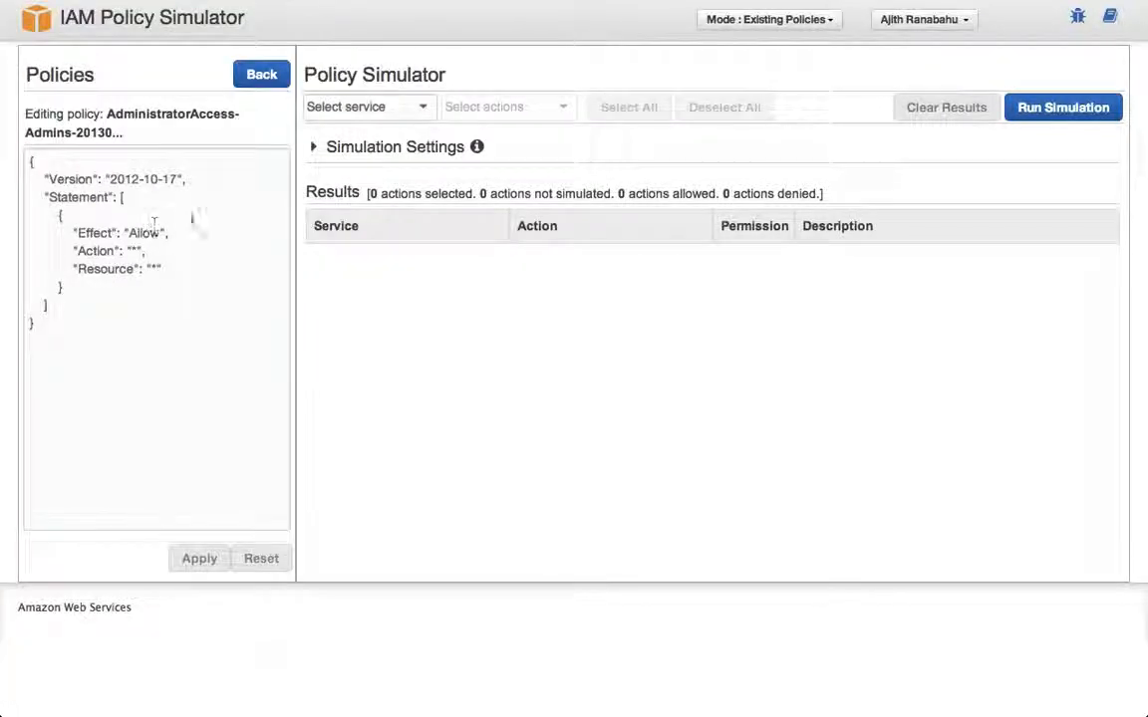
click(768, 19)
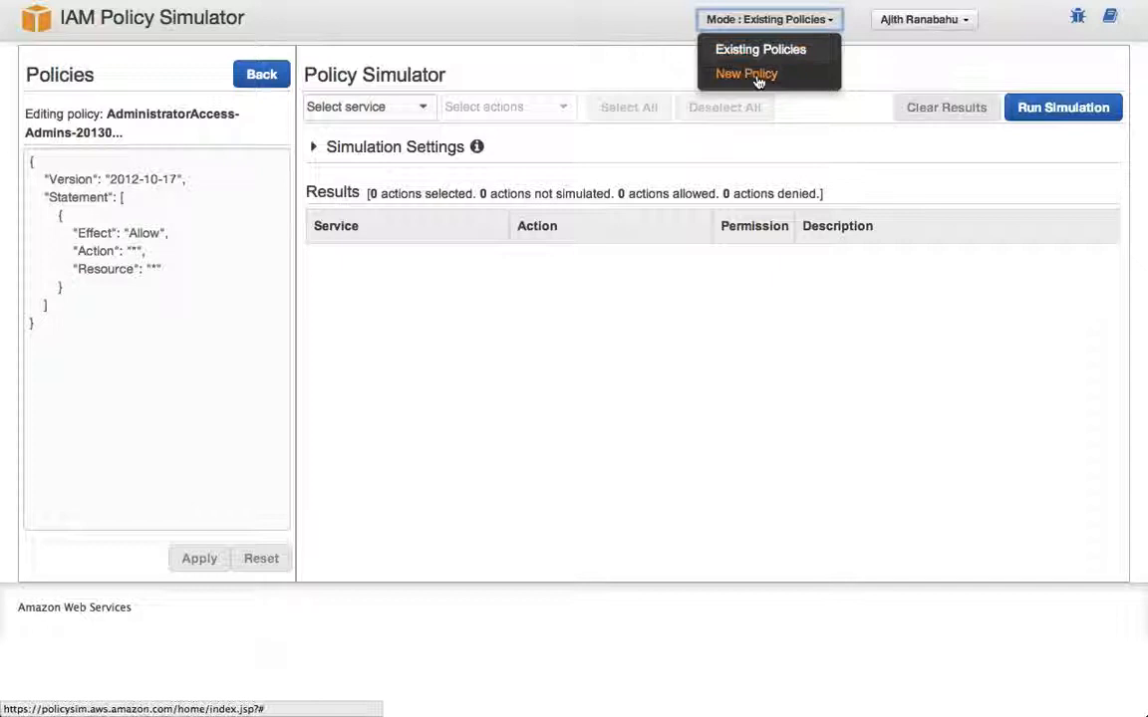
click(746, 73)
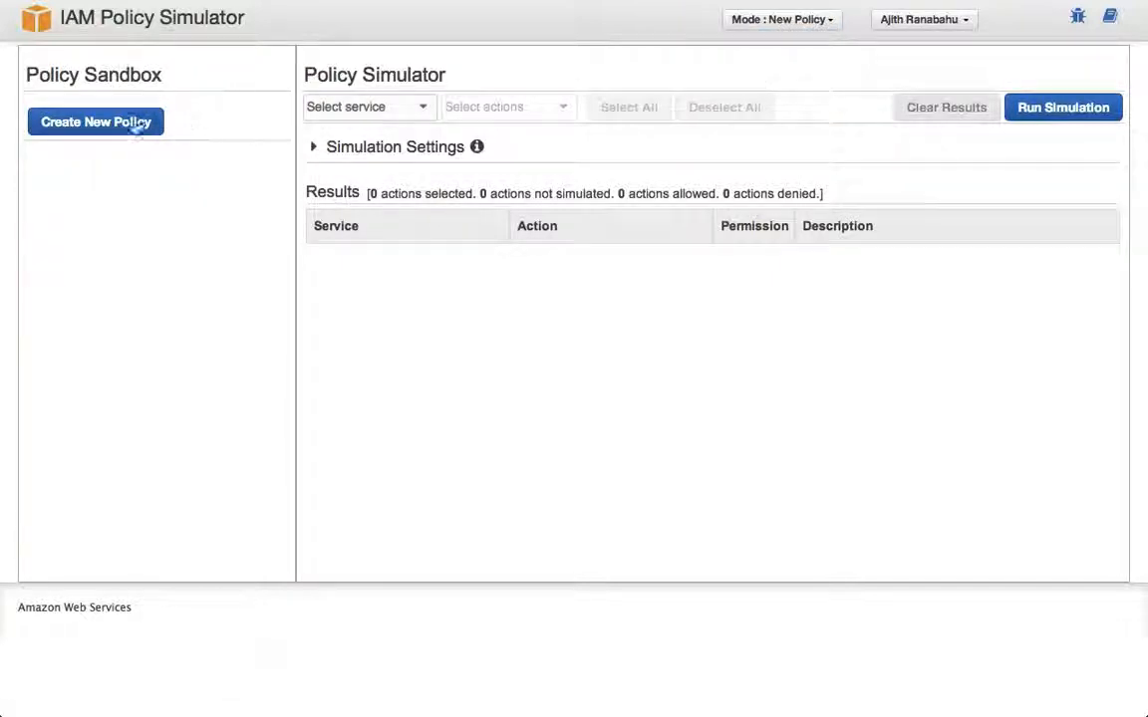
click(94, 121)
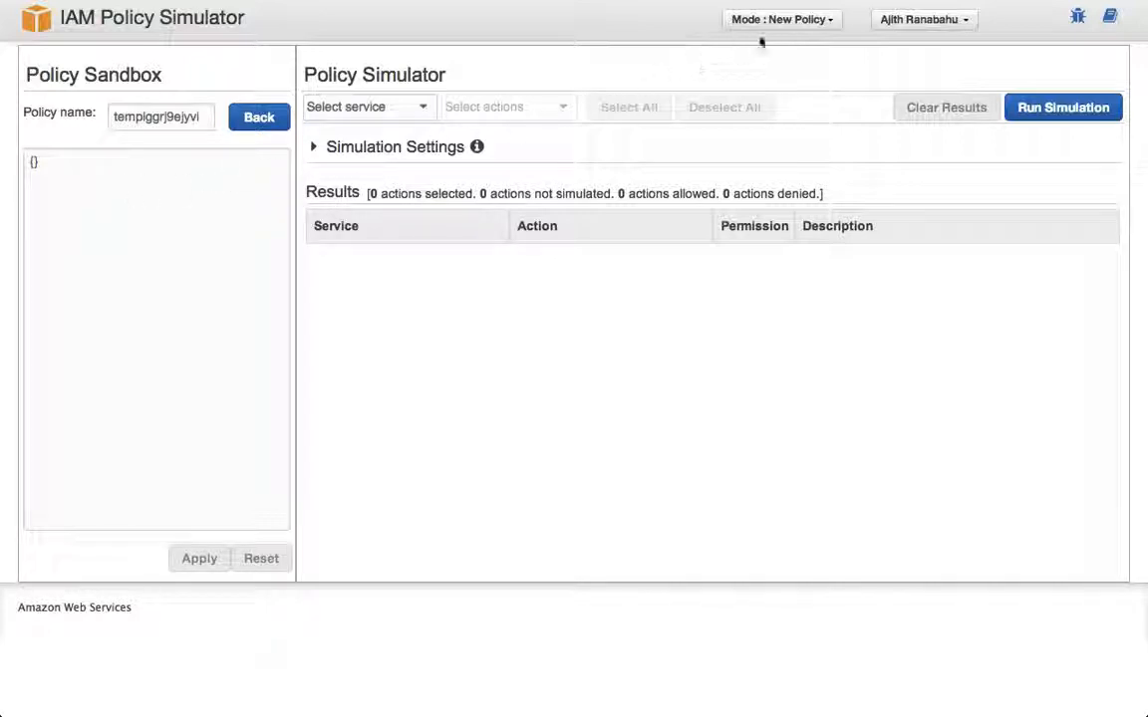
click(782, 19)
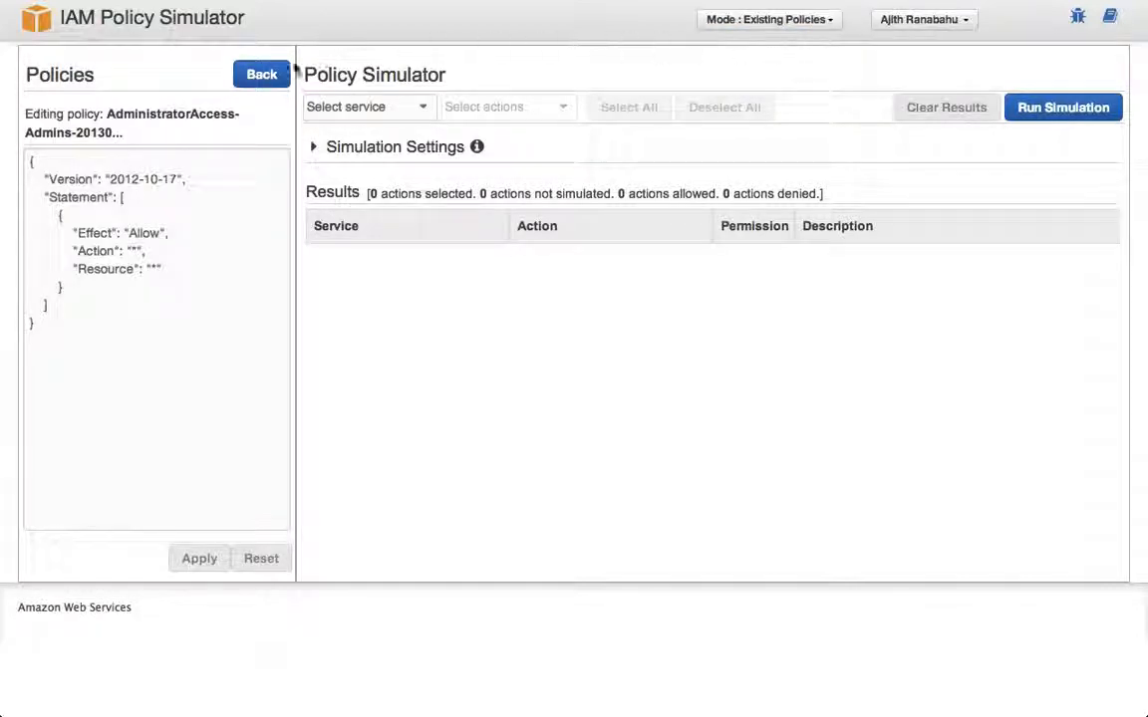
Select user alice and view her dynamo-db-all policy allowing all DynamoDB actions
click(261, 73)
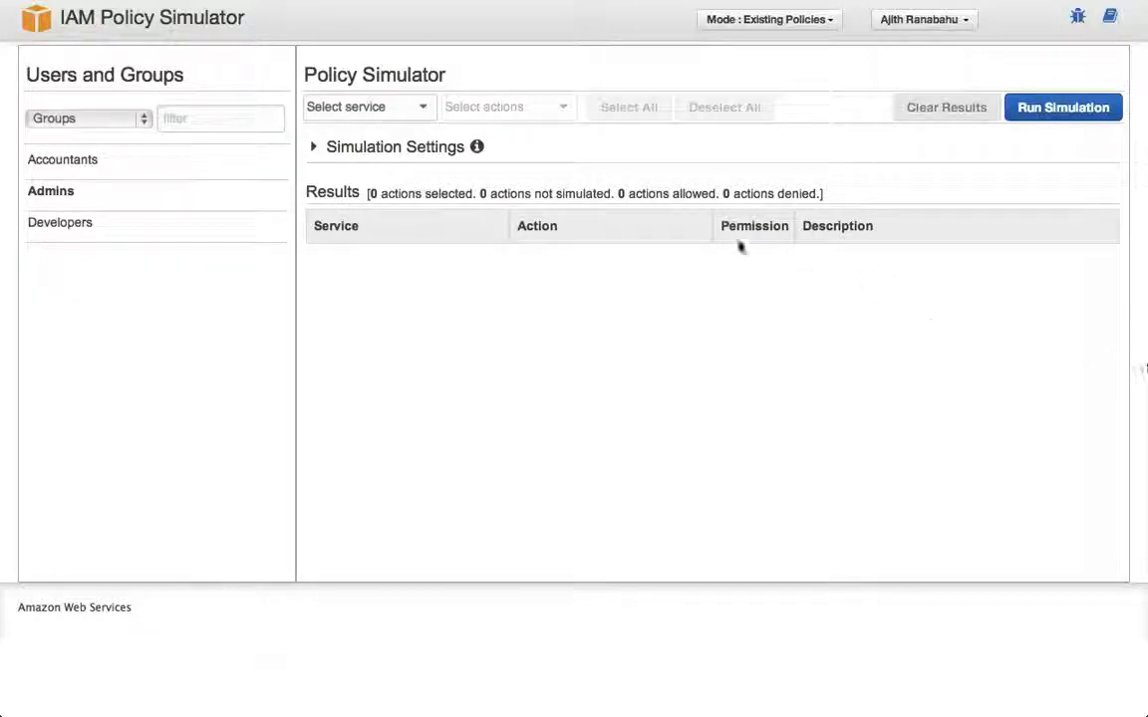
click(88, 119)
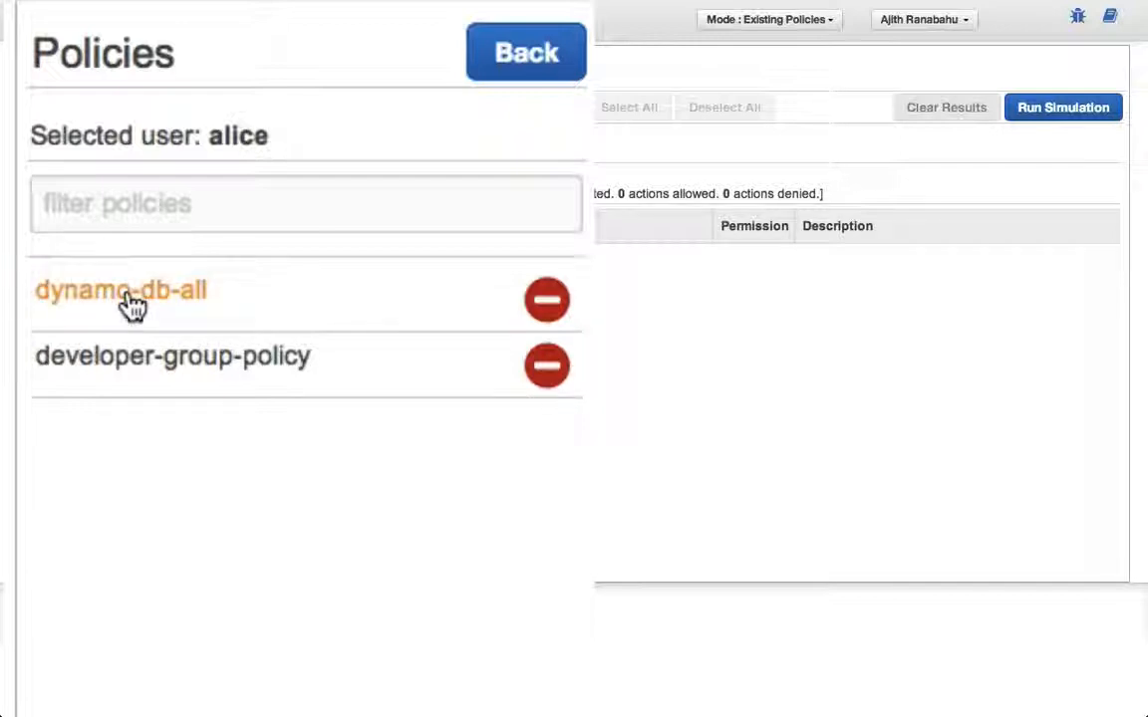
click(119, 290)
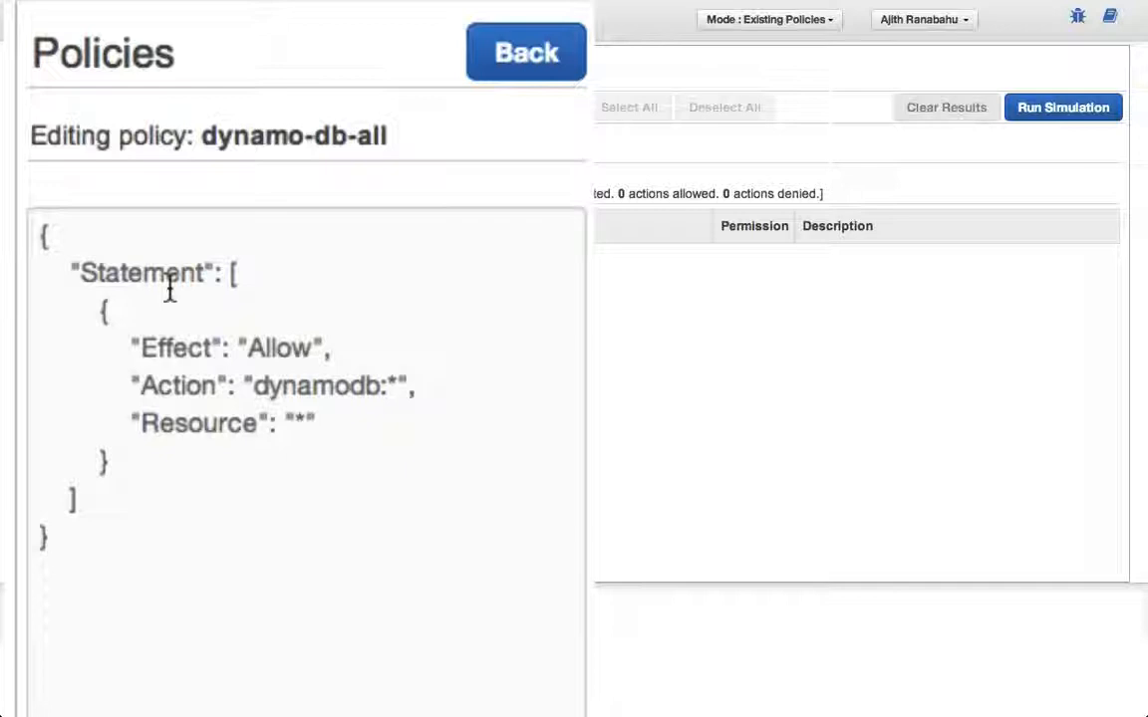
mouse_move(342, 206)
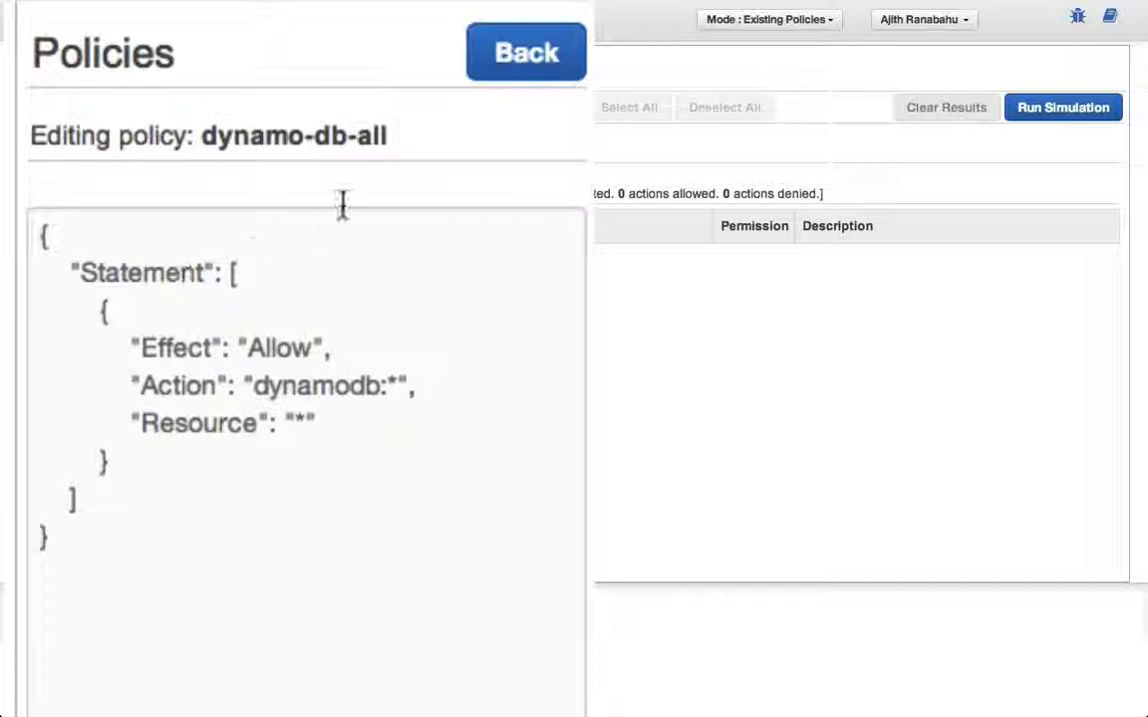
click(525, 52)
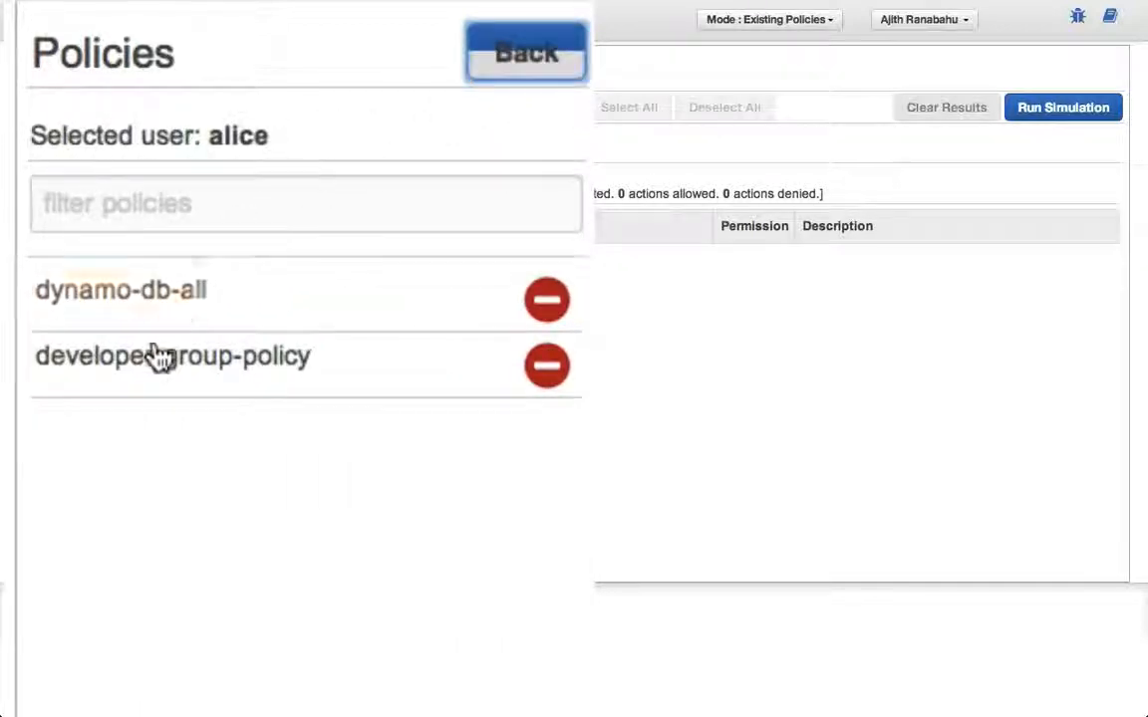
View alice's developer-group-policy, which denies deletes, and return to her policy list
click(172, 356)
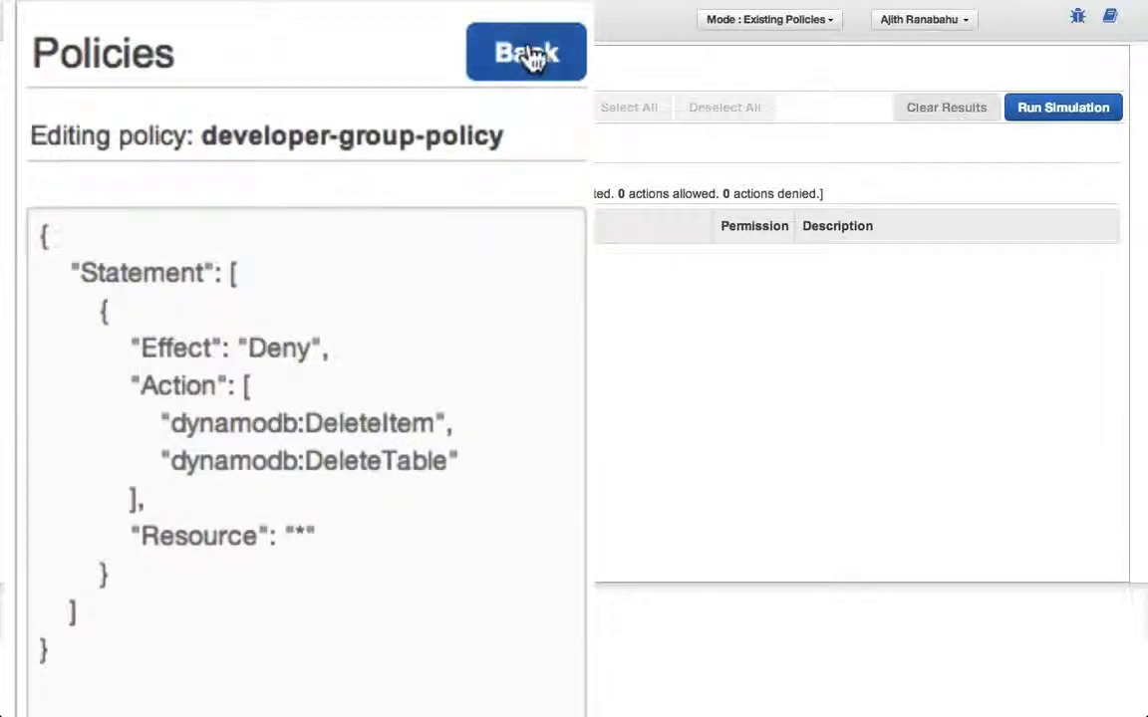
click(526, 51)
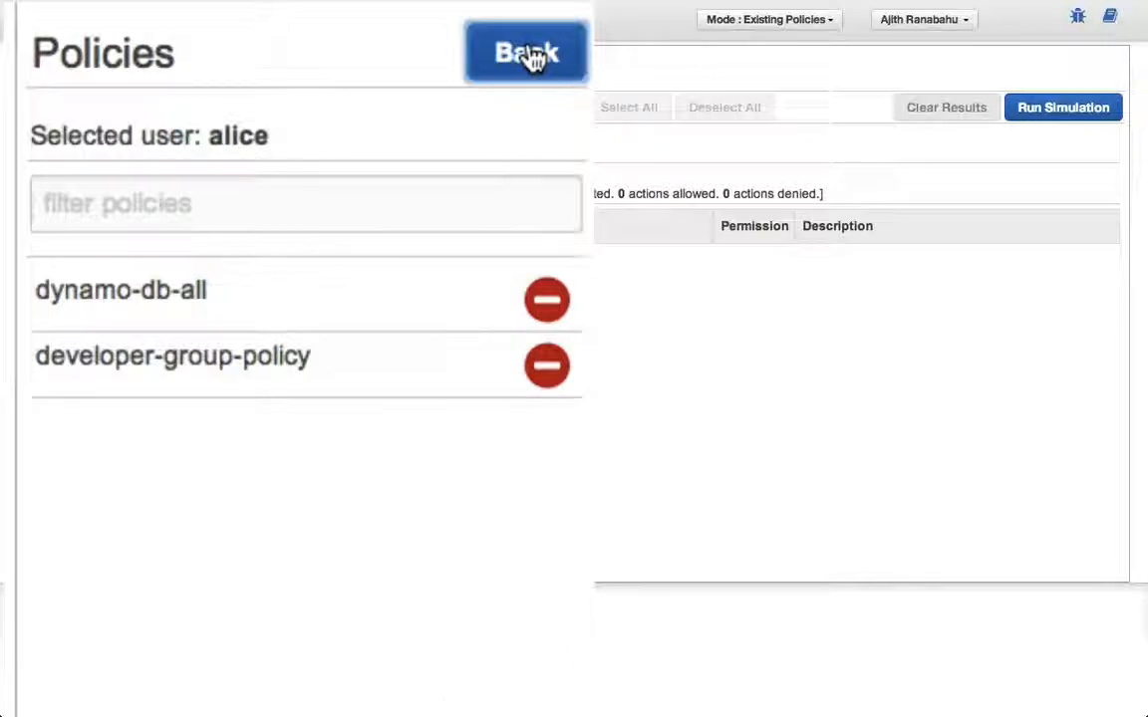
click(526, 51)
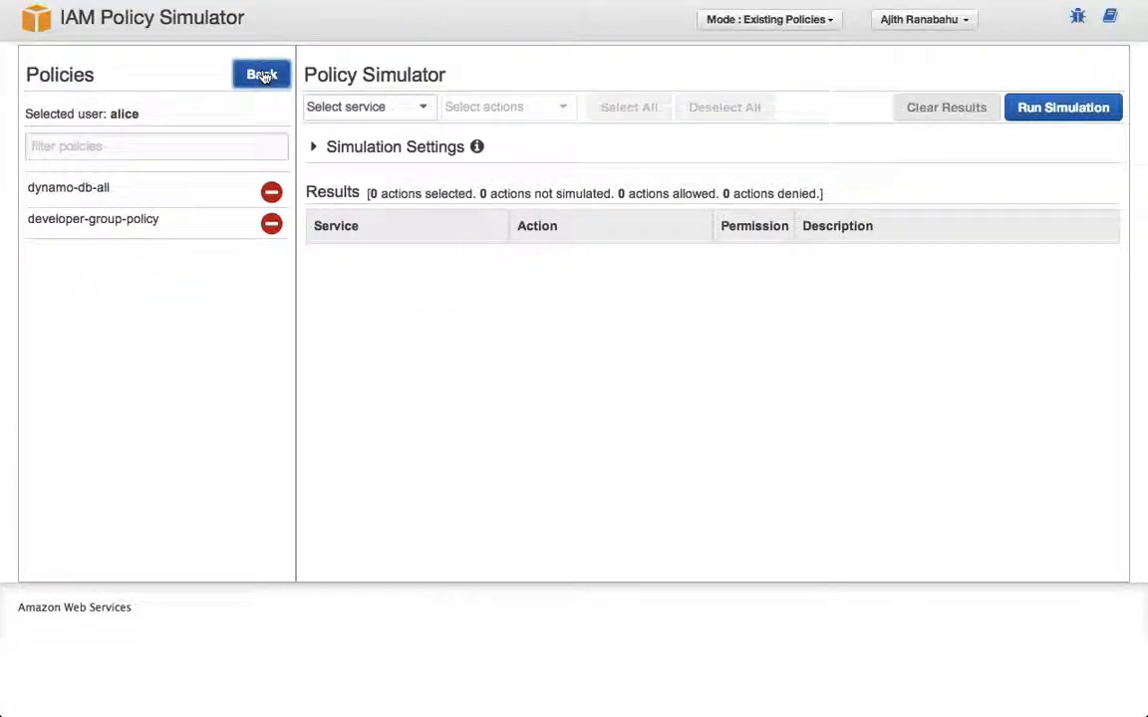
Simulate all 13 DynamoDB actions for alice: 11 allowed, DeleteItem and DeleteTable denied
click(369, 107)
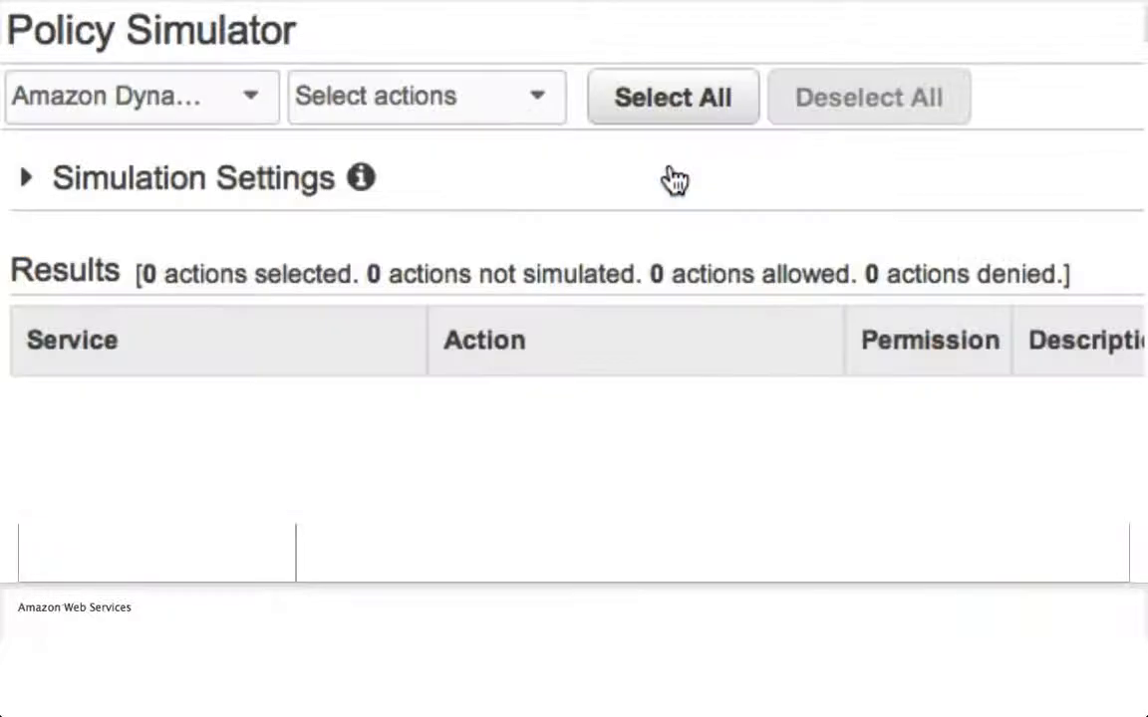
click(426, 96)
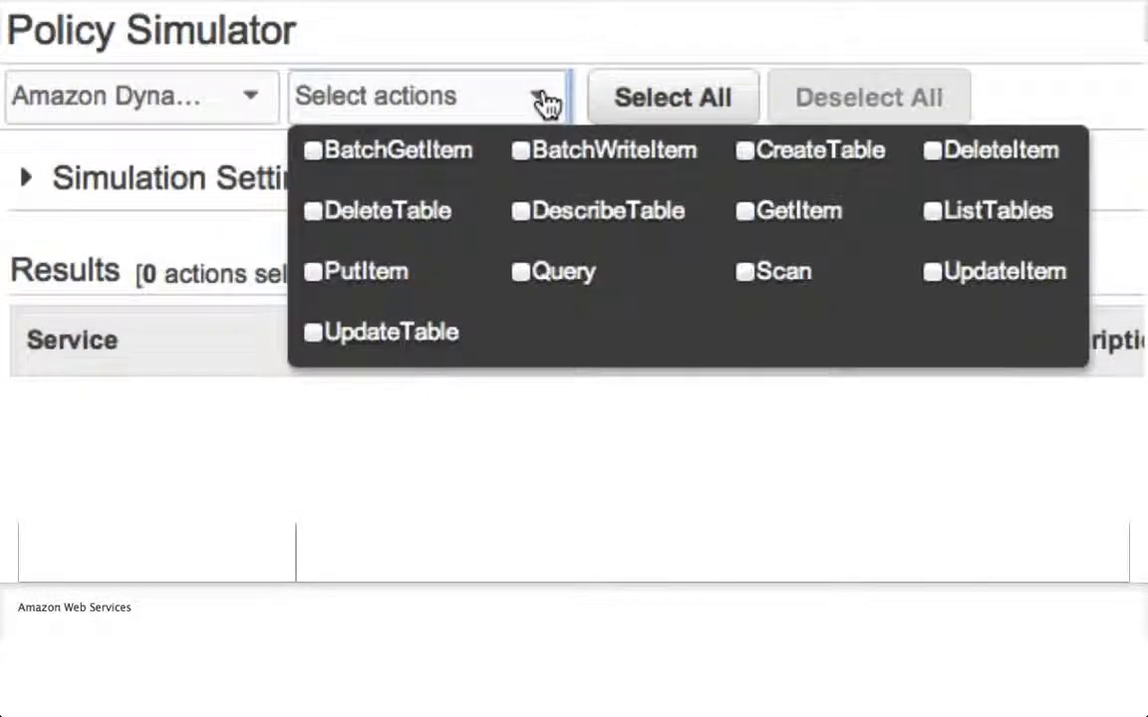
click(672, 97)
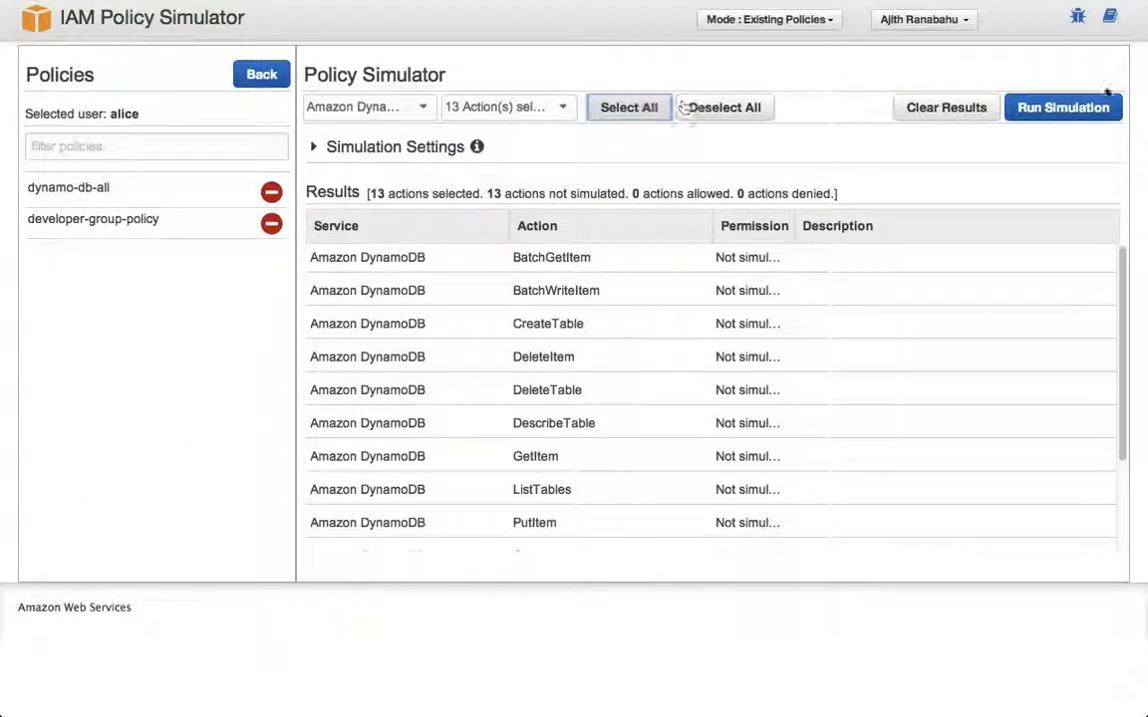
click(1062, 106)
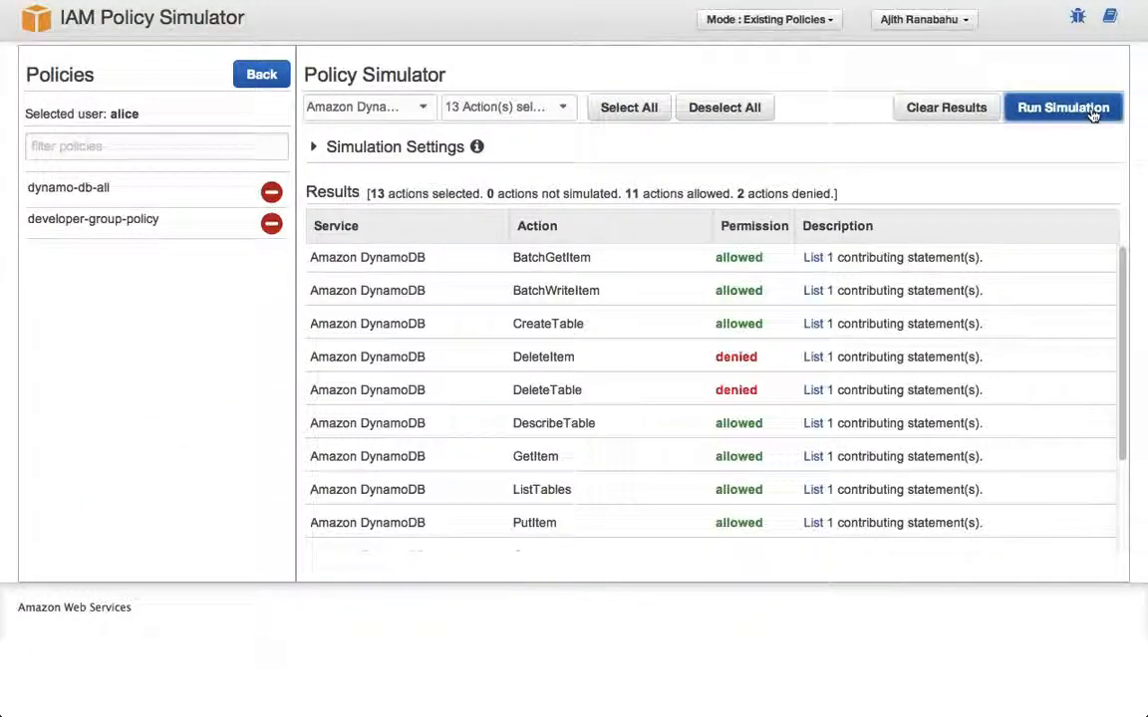
click(1064, 107)
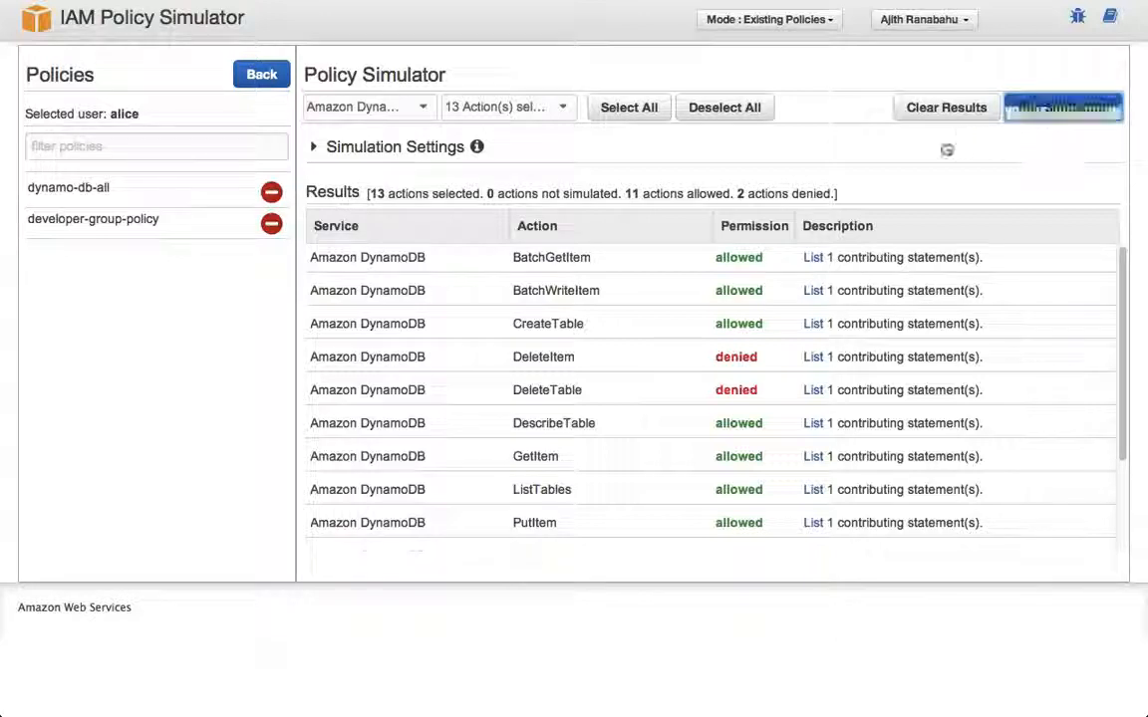
Show BatchGetItem's allow statement in dynamo-db-all and DeleteItem's Deny statement in developer-group-policy
click(813, 257)
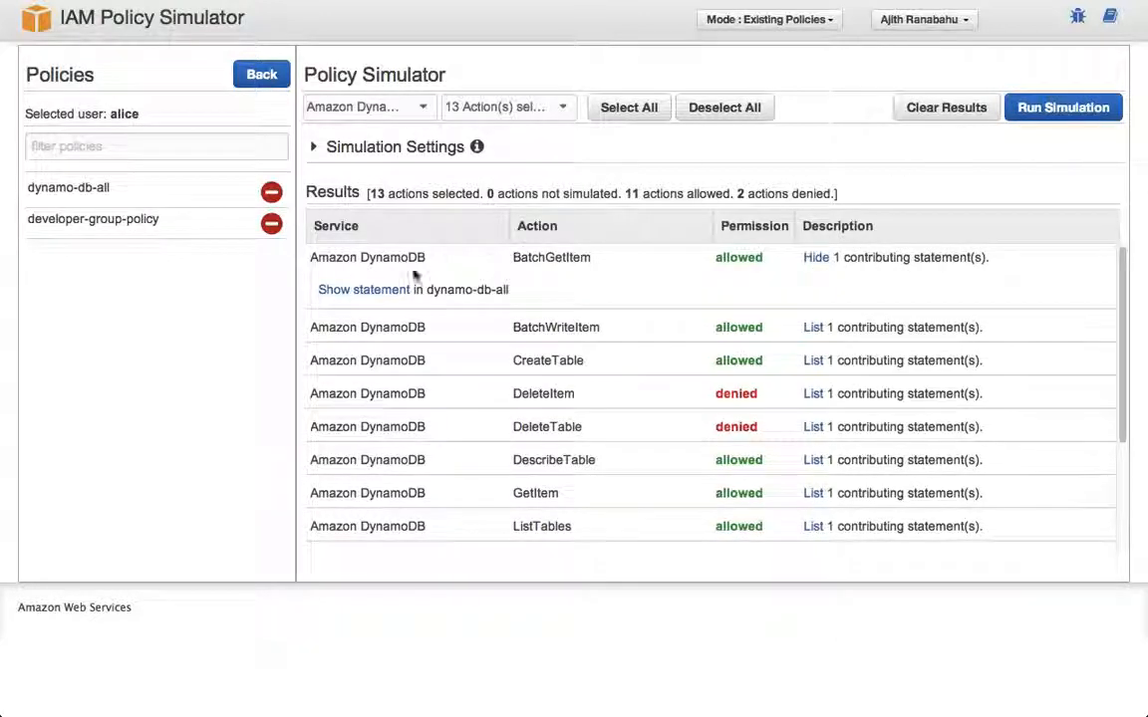
click(364, 289)
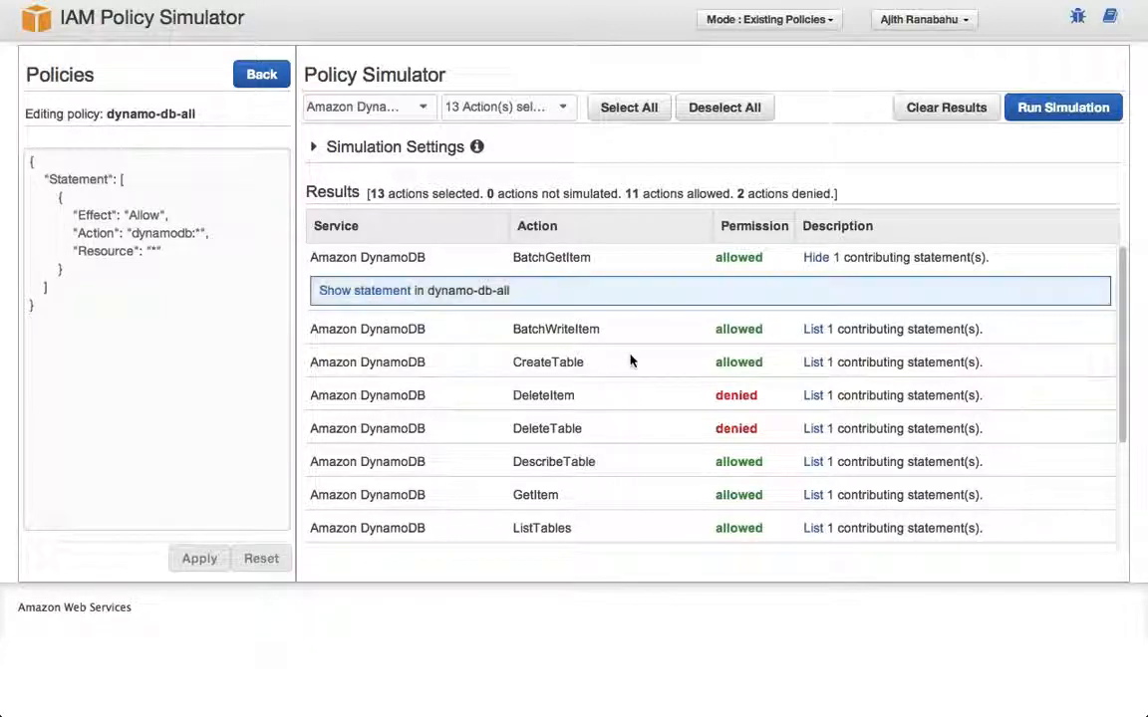
click(813, 394)
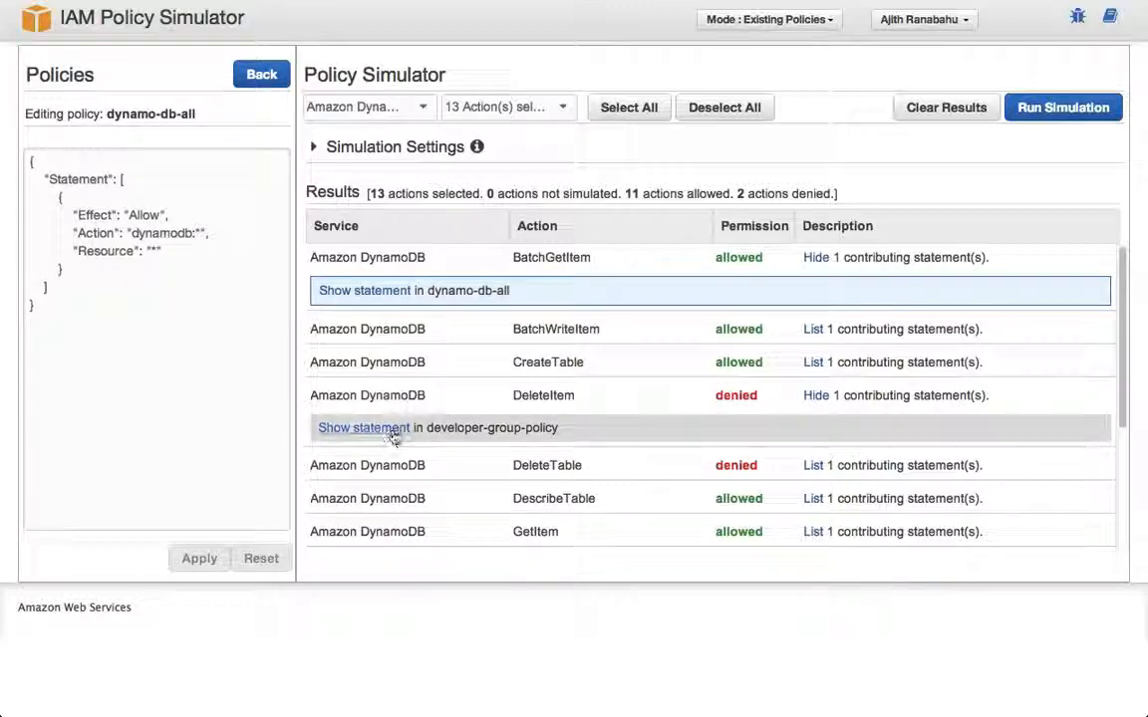
click(364, 426)
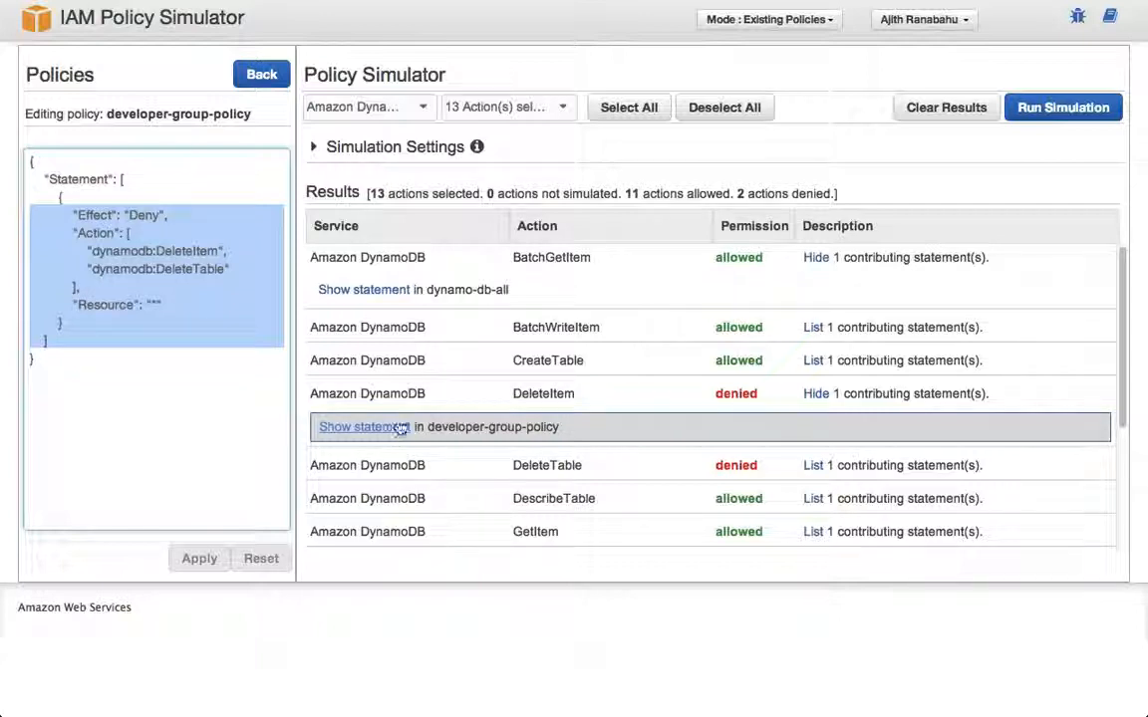
Clear the DynamoDB results and close the policy editor, returning to alice's policies
click(724, 107)
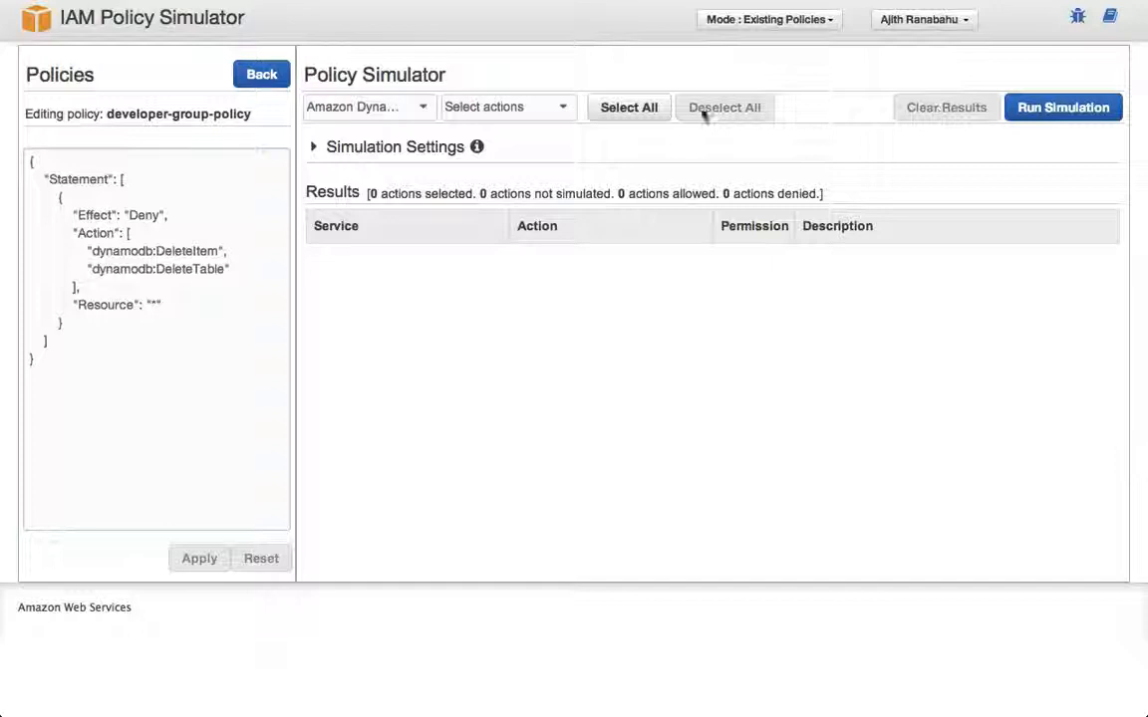
click(261, 73)
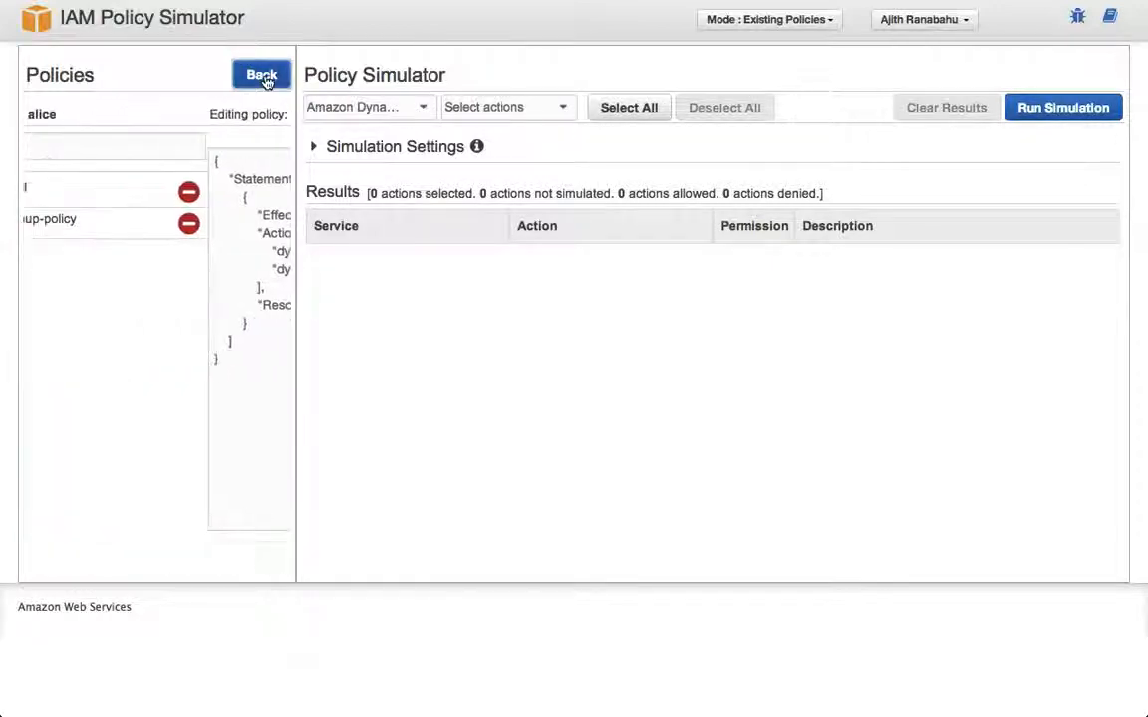
click(261, 73)
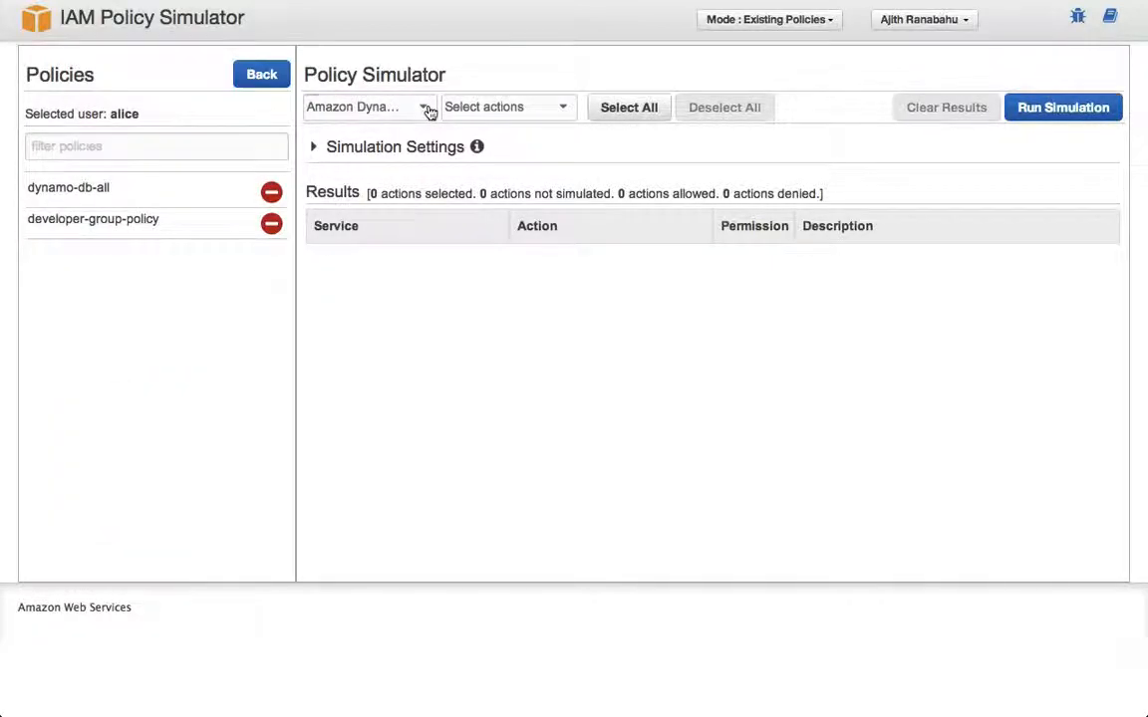
Simulate all 34 Amazon Redshift actions for alice, all implicitly denied, then clear results
click(368, 107)
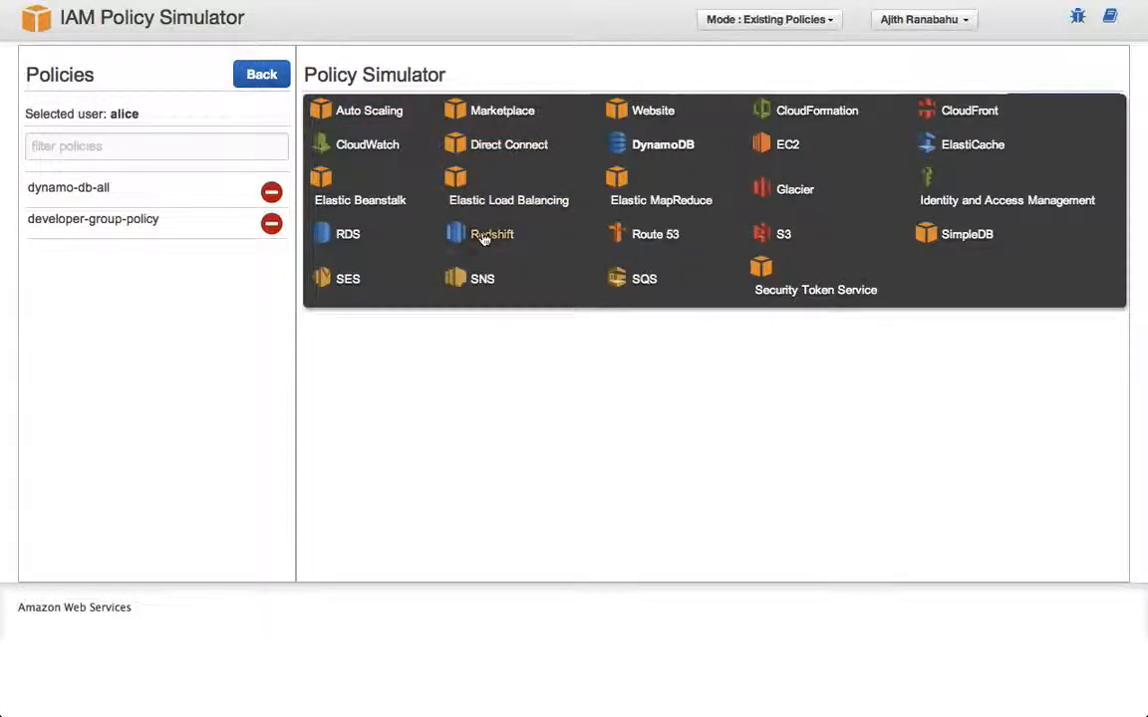
click(492, 234)
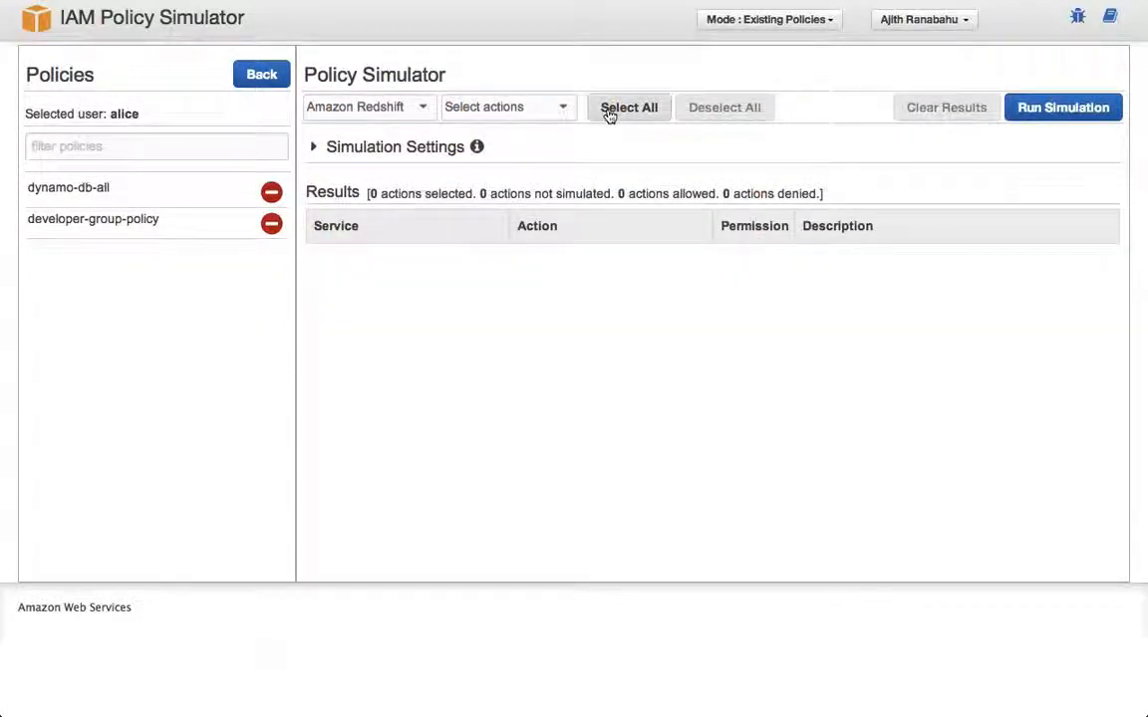
click(628, 107)
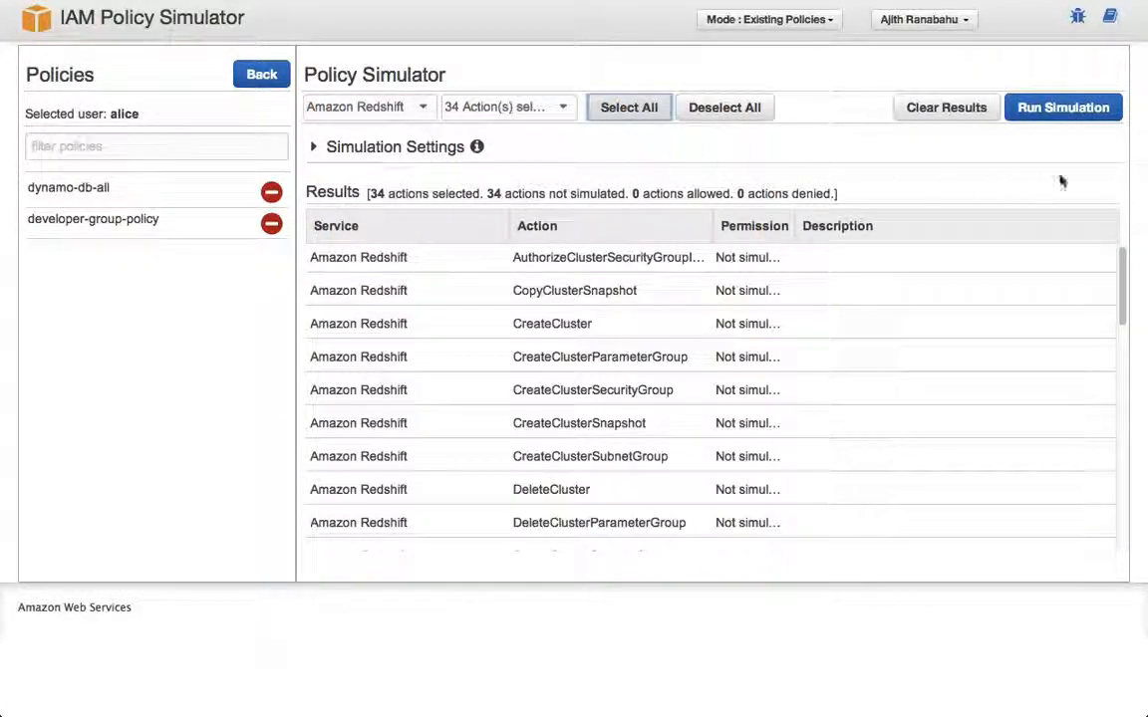
click(1062, 107)
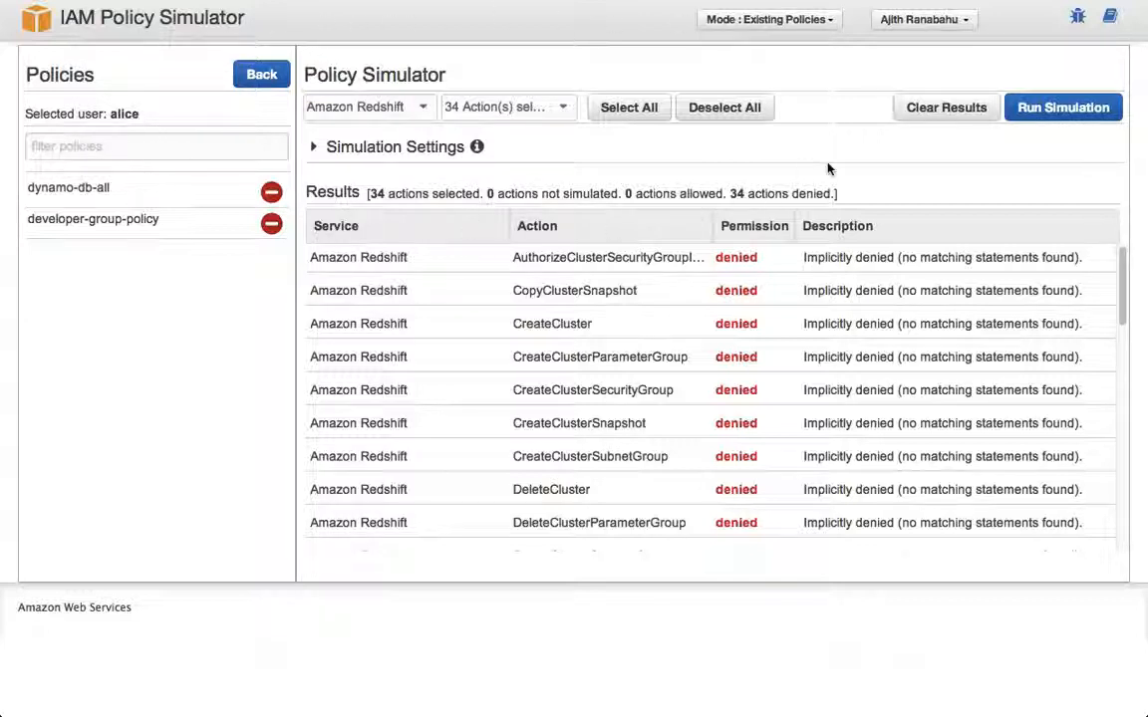
click(723, 106)
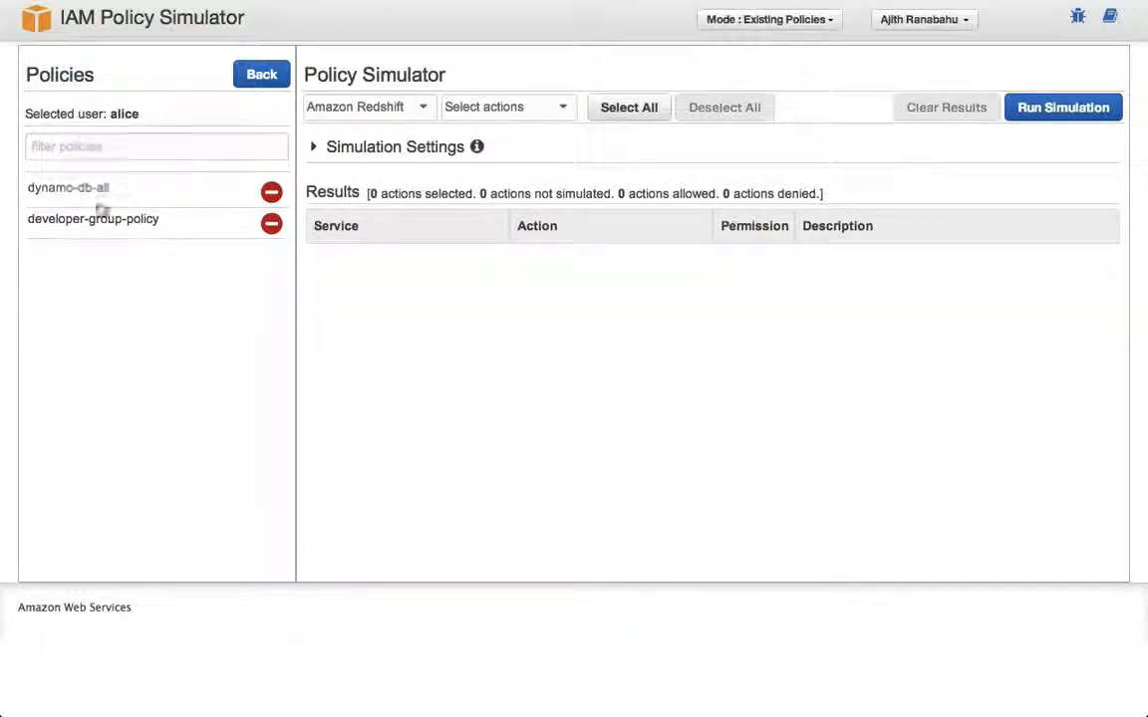
Change developer-group-policy to Allow dynamodb:* on any resource, apply it, and select all DynamoDB actions
click(93, 218)
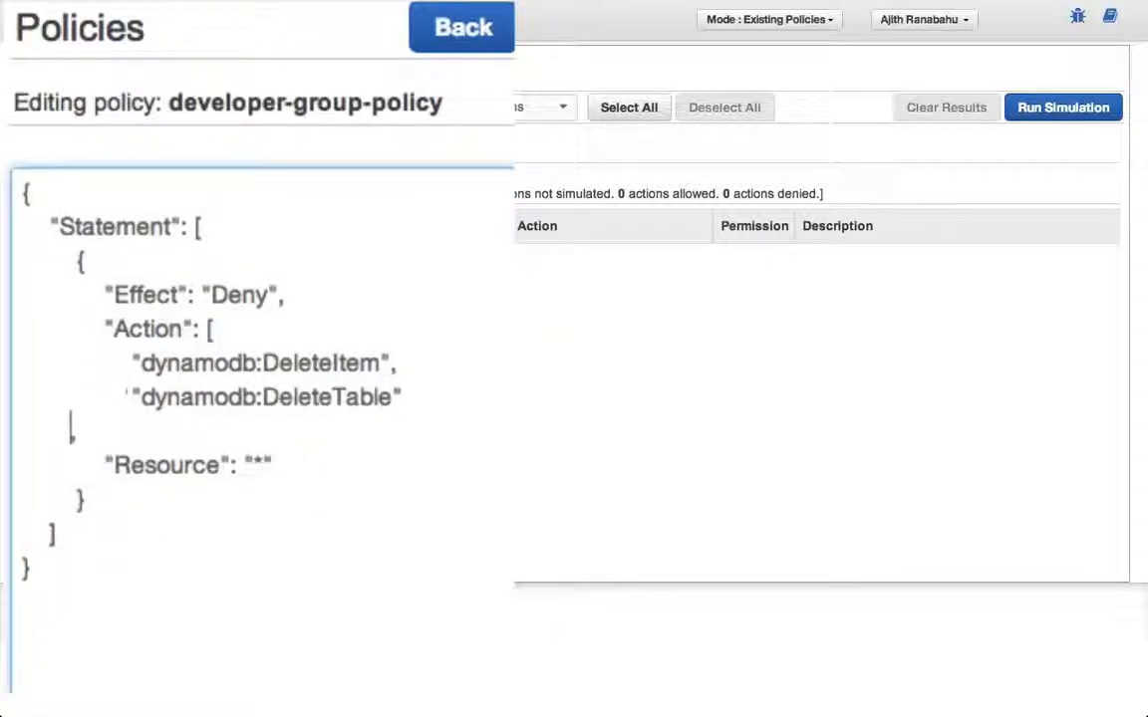
click(269, 397)
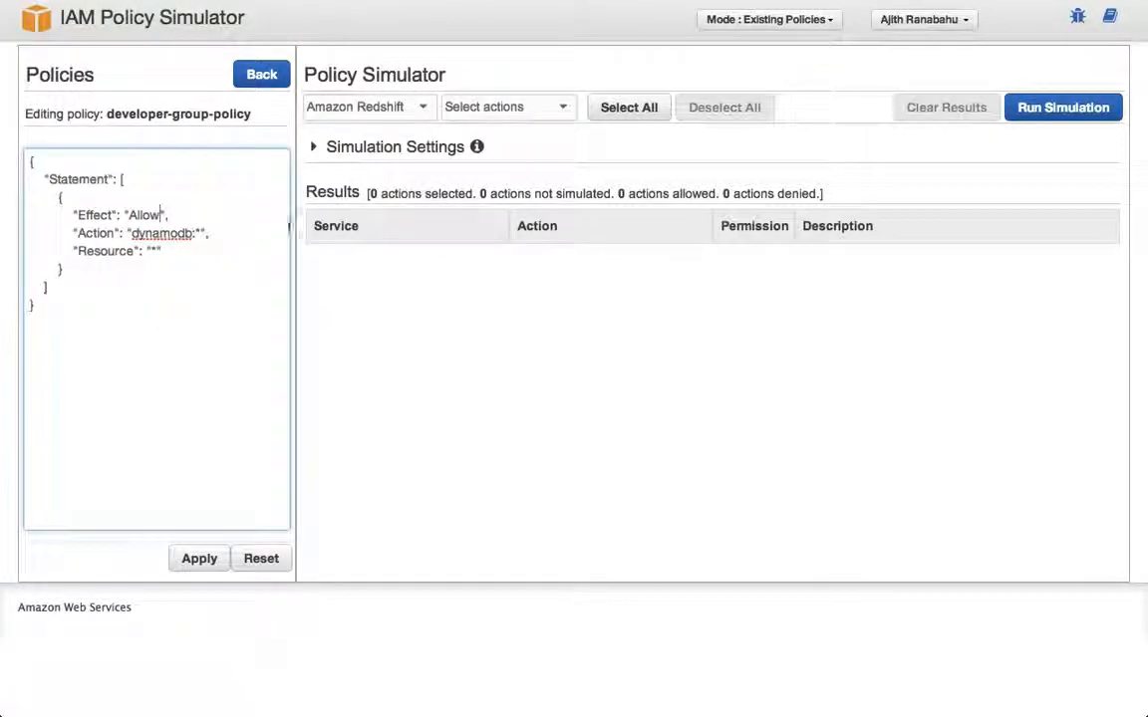
click(367, 106)
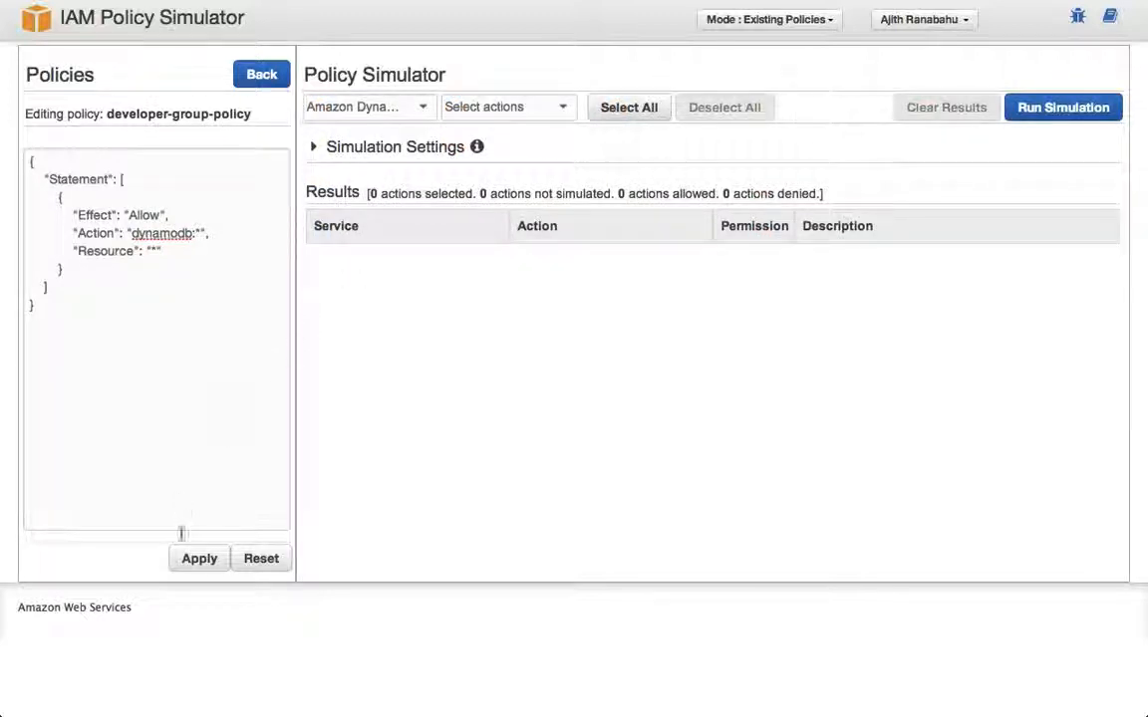
click(198, 558)
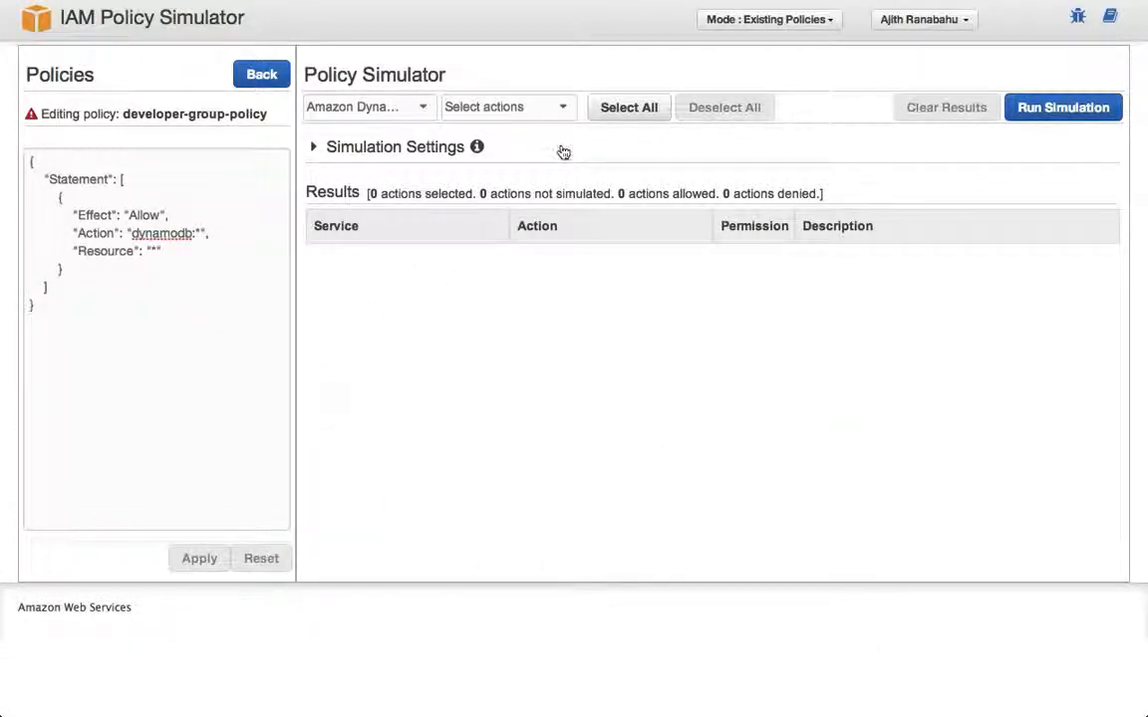
click(628, 108)
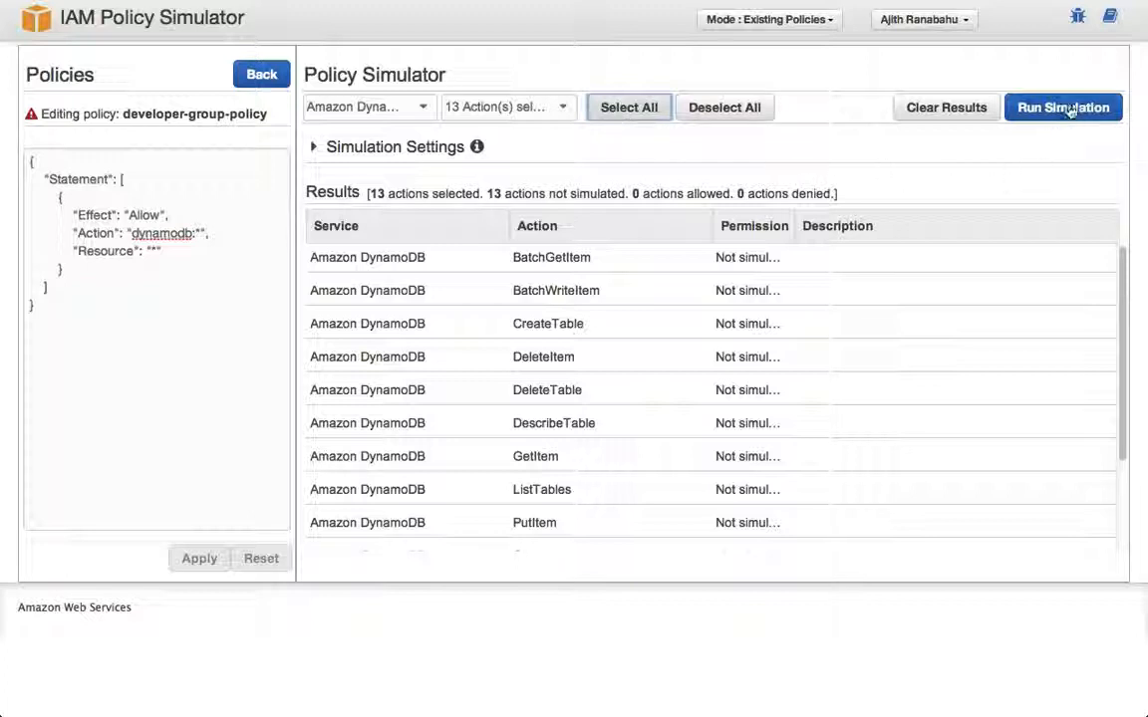
Rerun the DynamoDB simulation with all 13 allowed and list BatchGetItem's contributing statements
click(1062, 107)
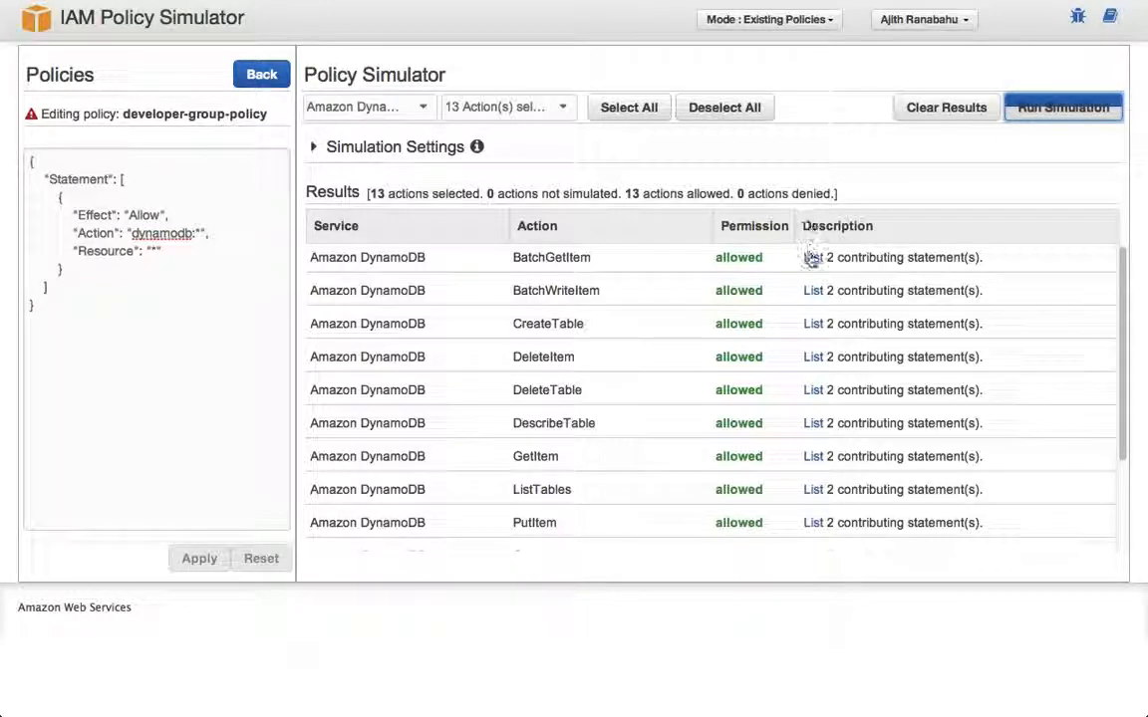
click(813, 257)
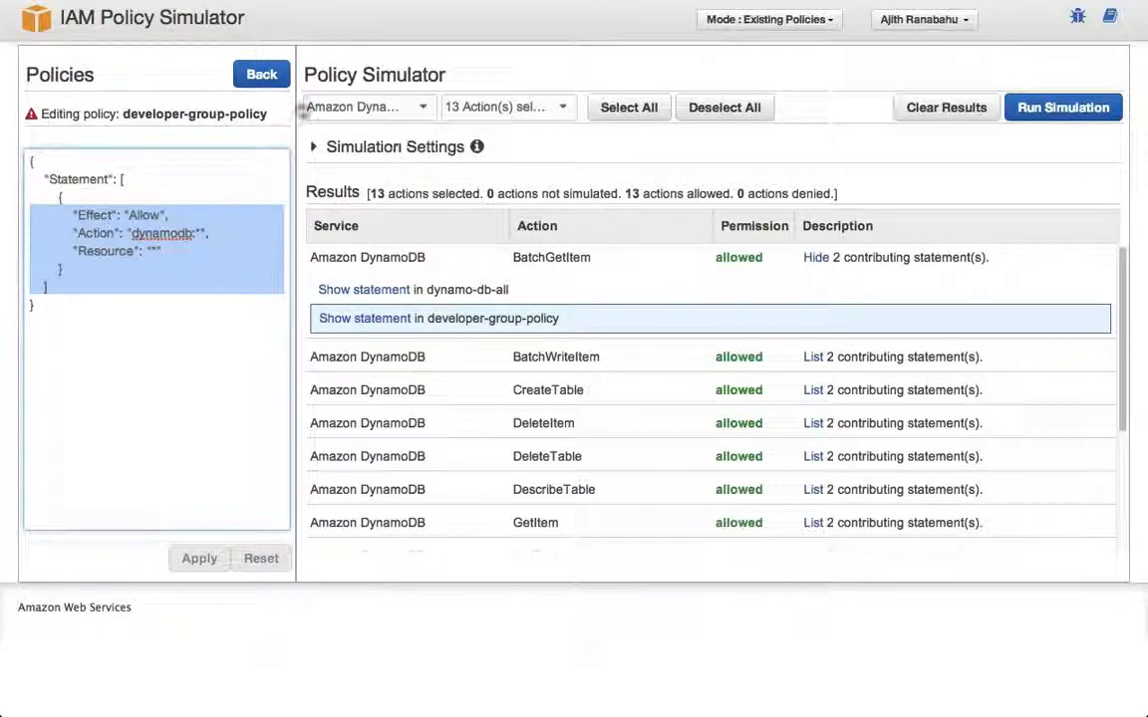
click(262, 73)
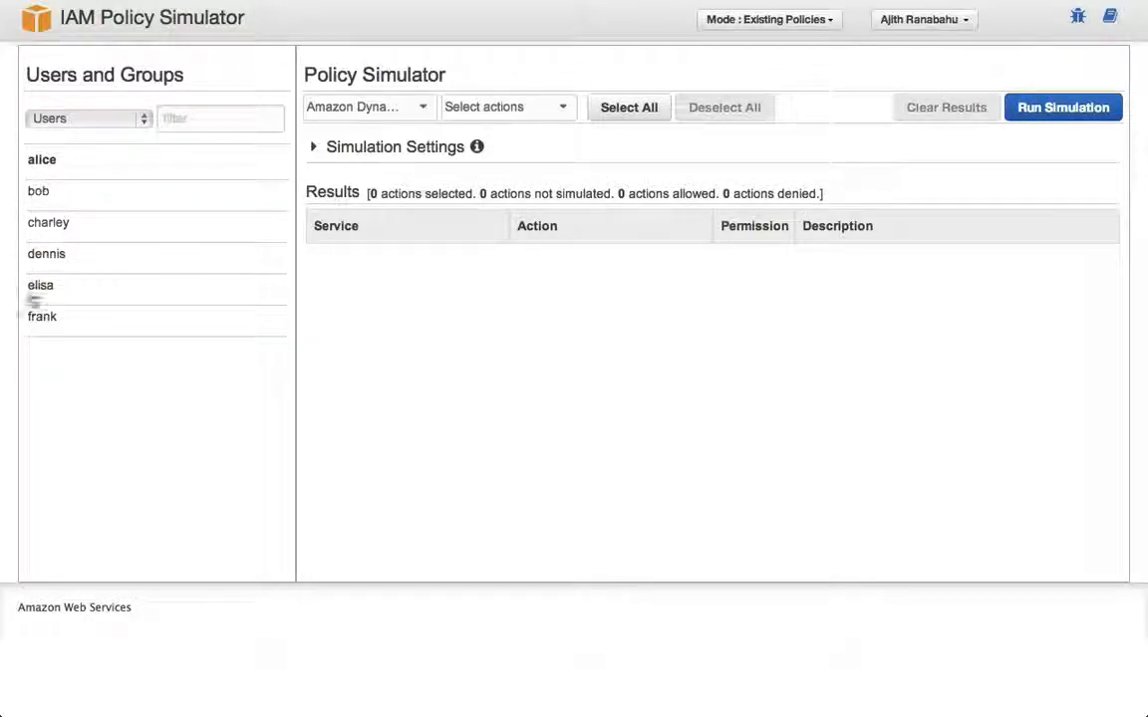
click(42, 316)
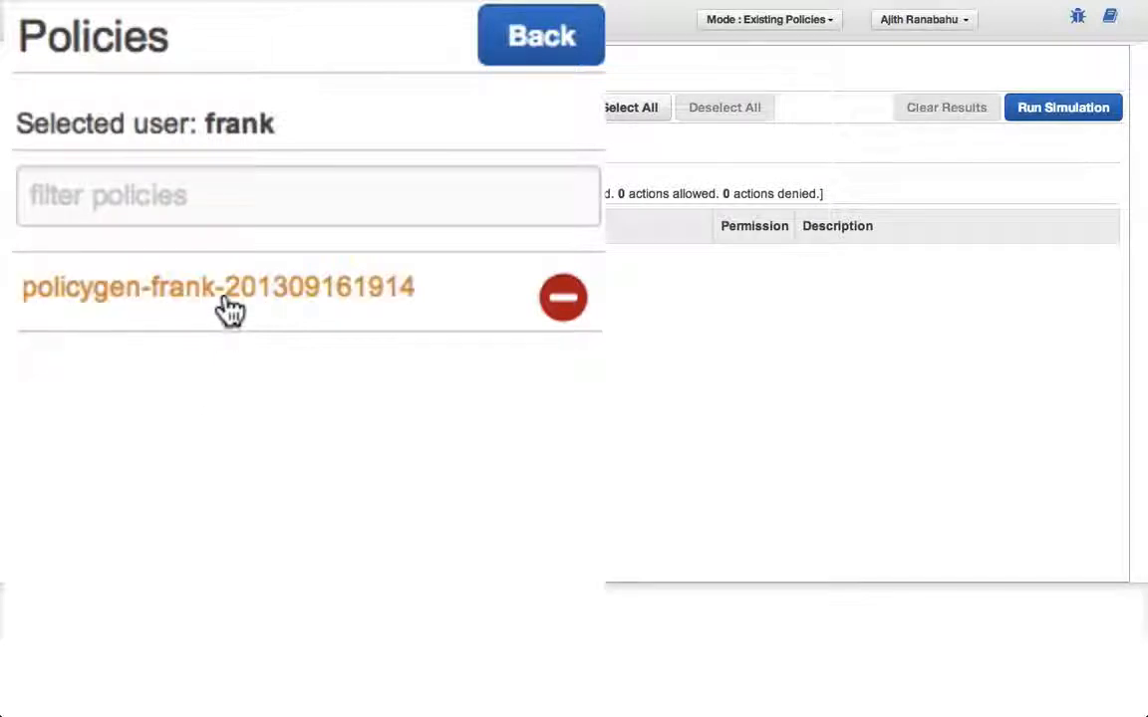
click(218, 287)
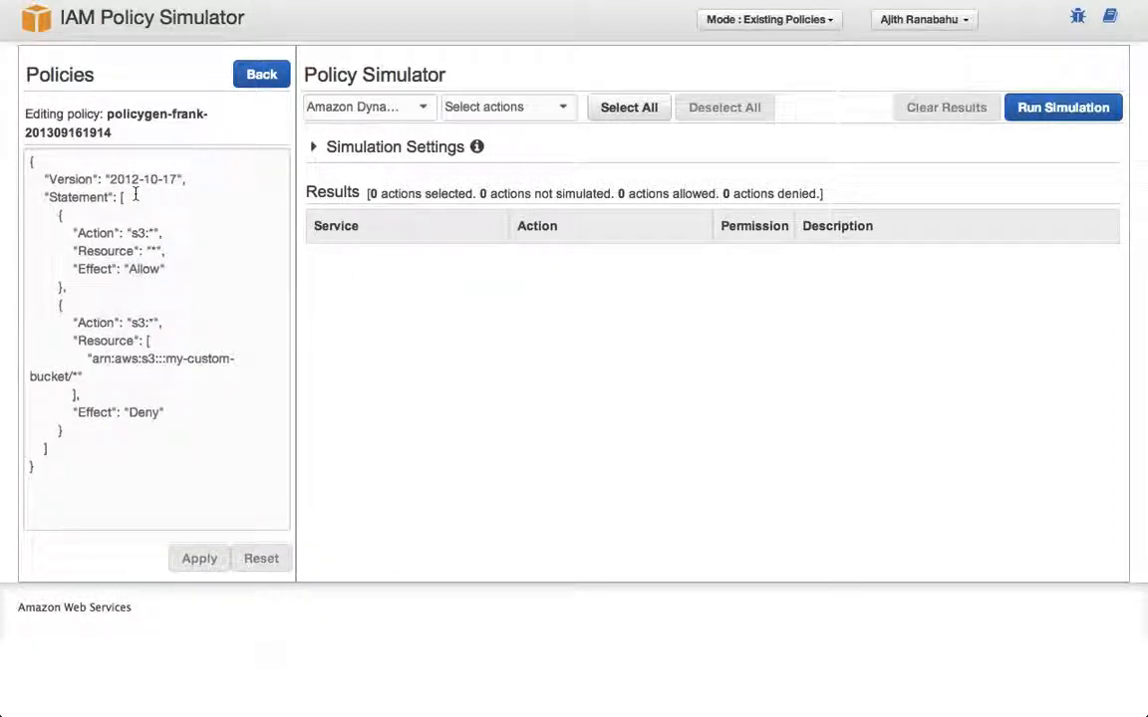
Simulate Amazon S3 DeleteObject for frank, which is allowed by one contributing statement
click(368, 106)
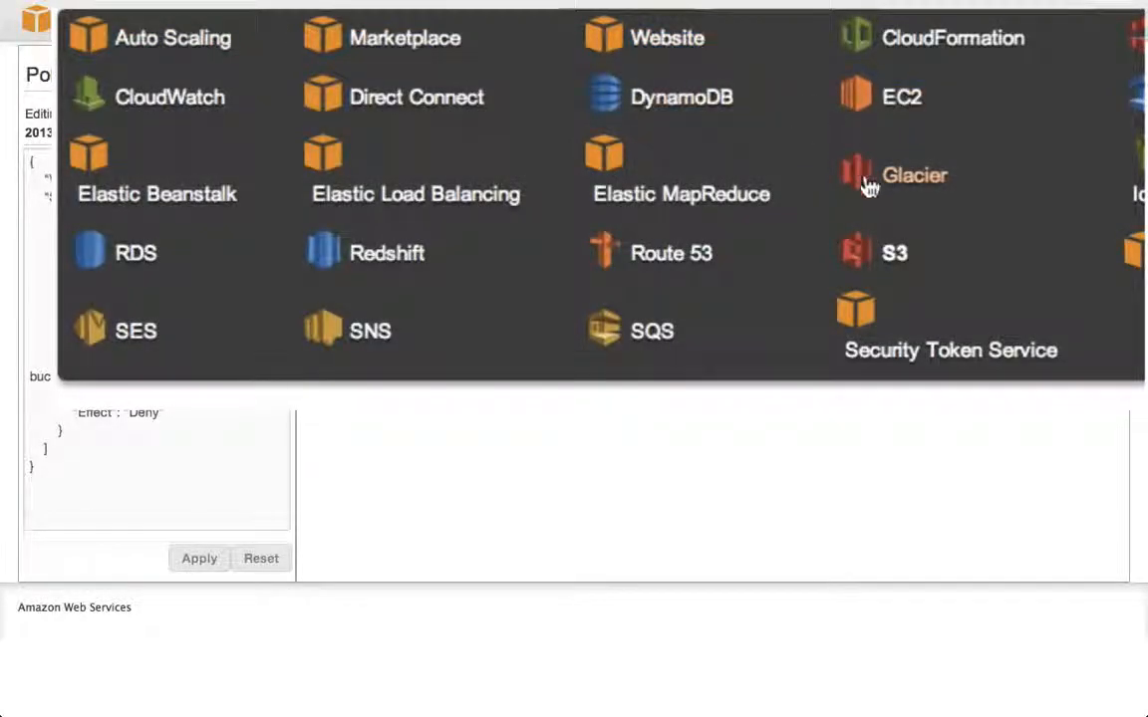
click(894, 253)
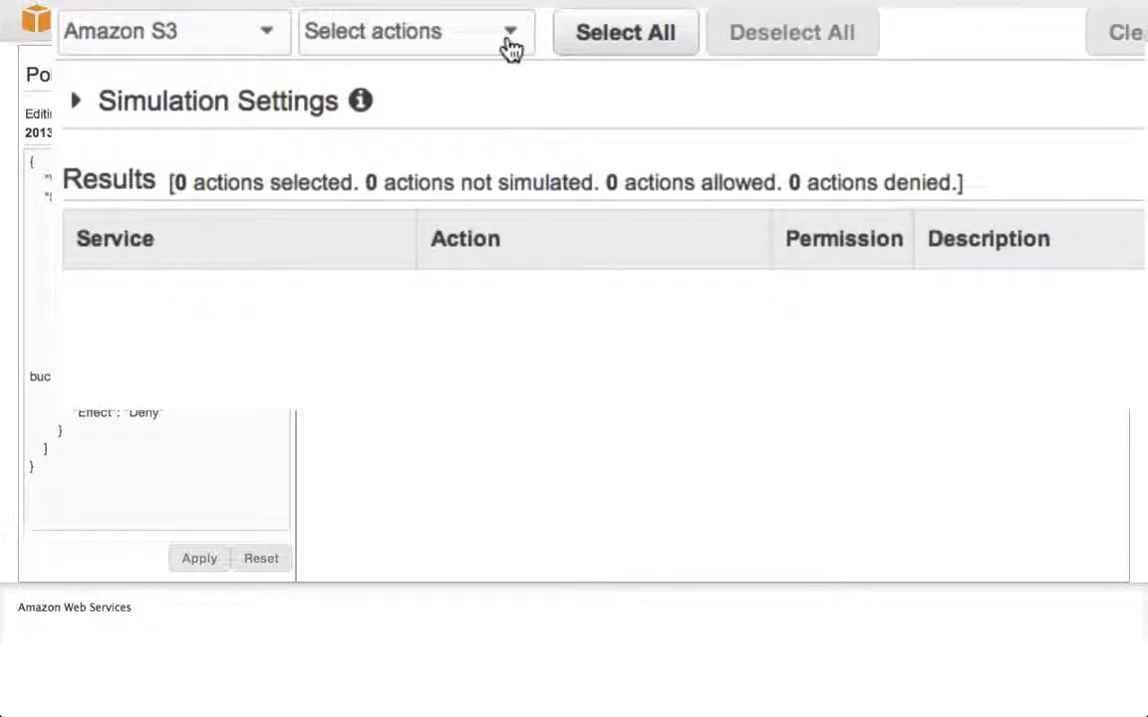
click(412, 31)
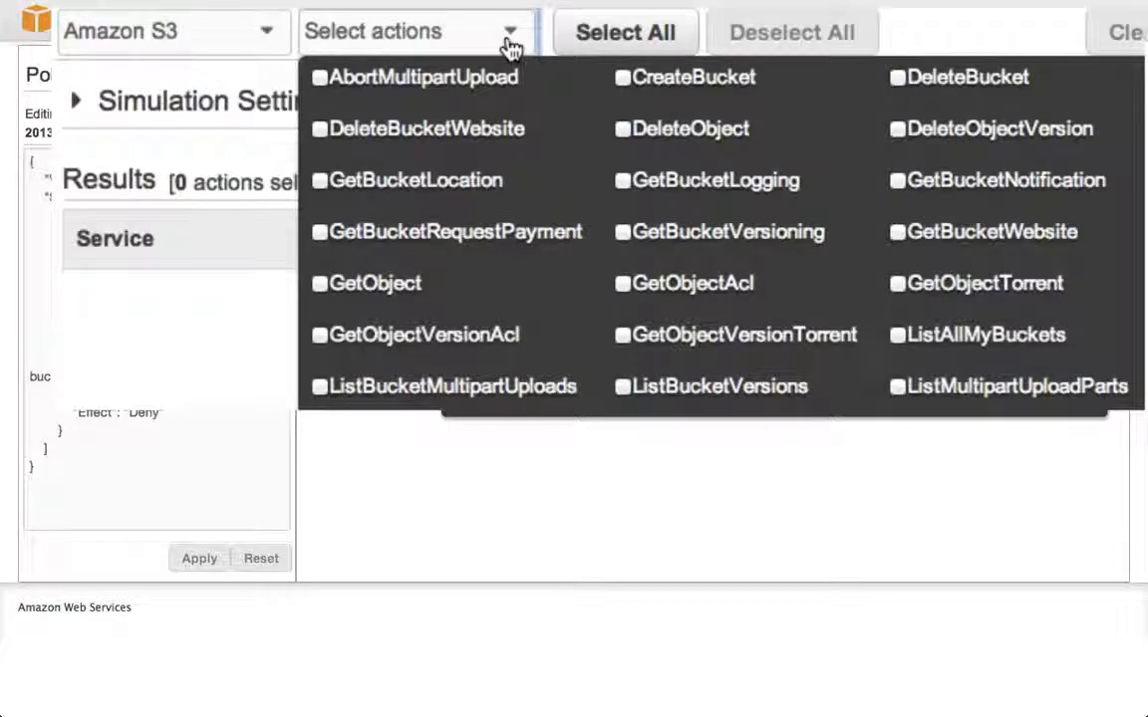
mouse_move(691, 129)
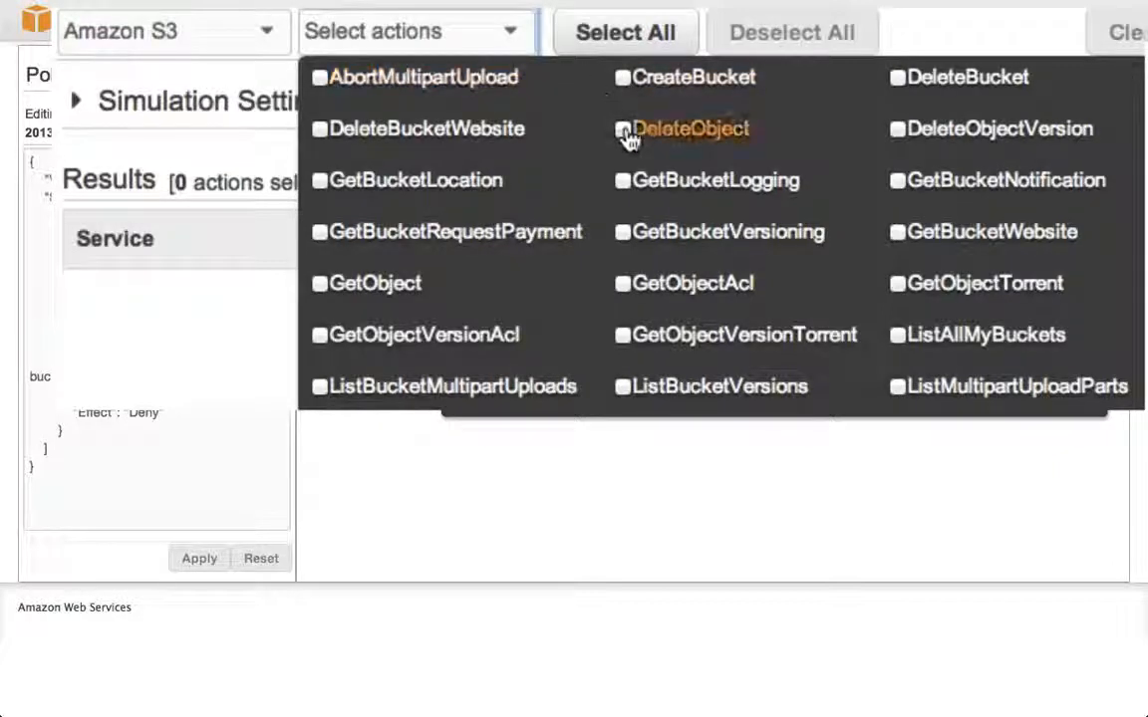
click(621, 128)
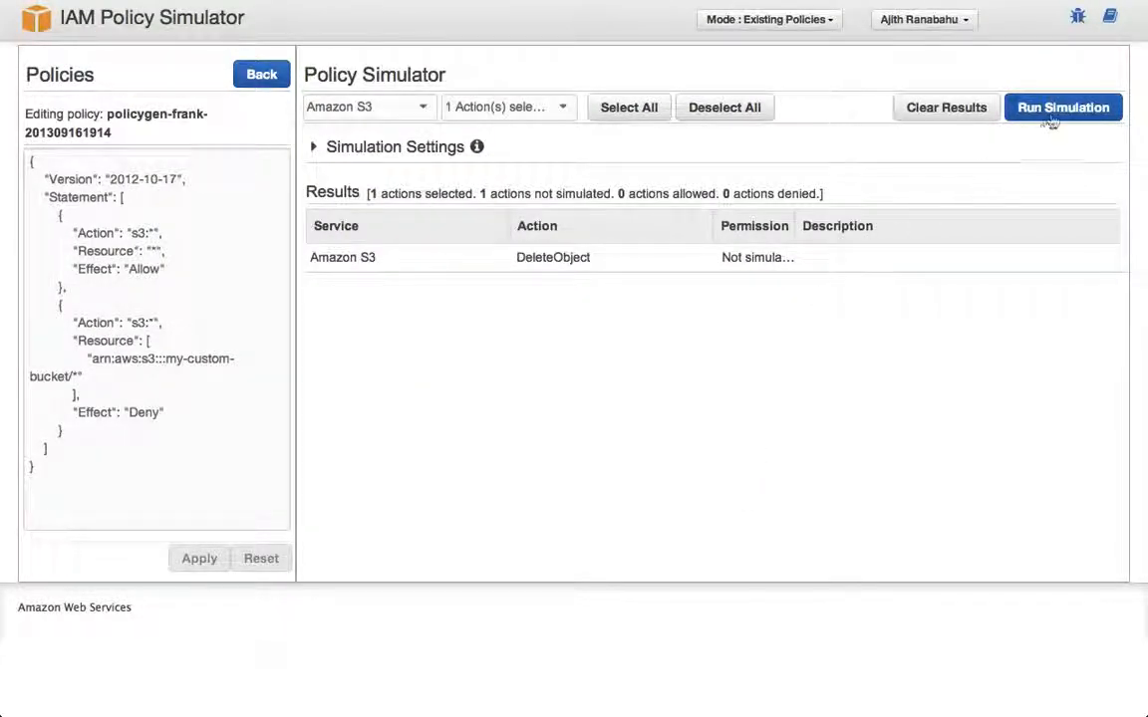
click(1063, 107)
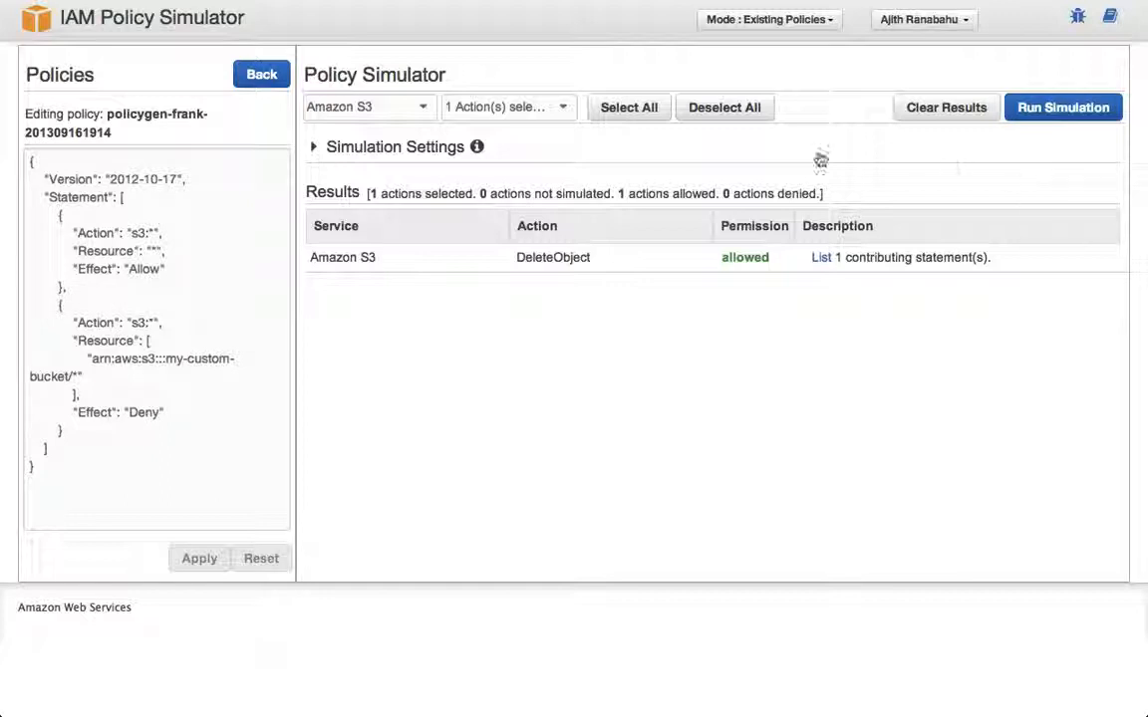
Expand Simulation Settings and choose the Amazon S3 resource name format
click(313, 147)
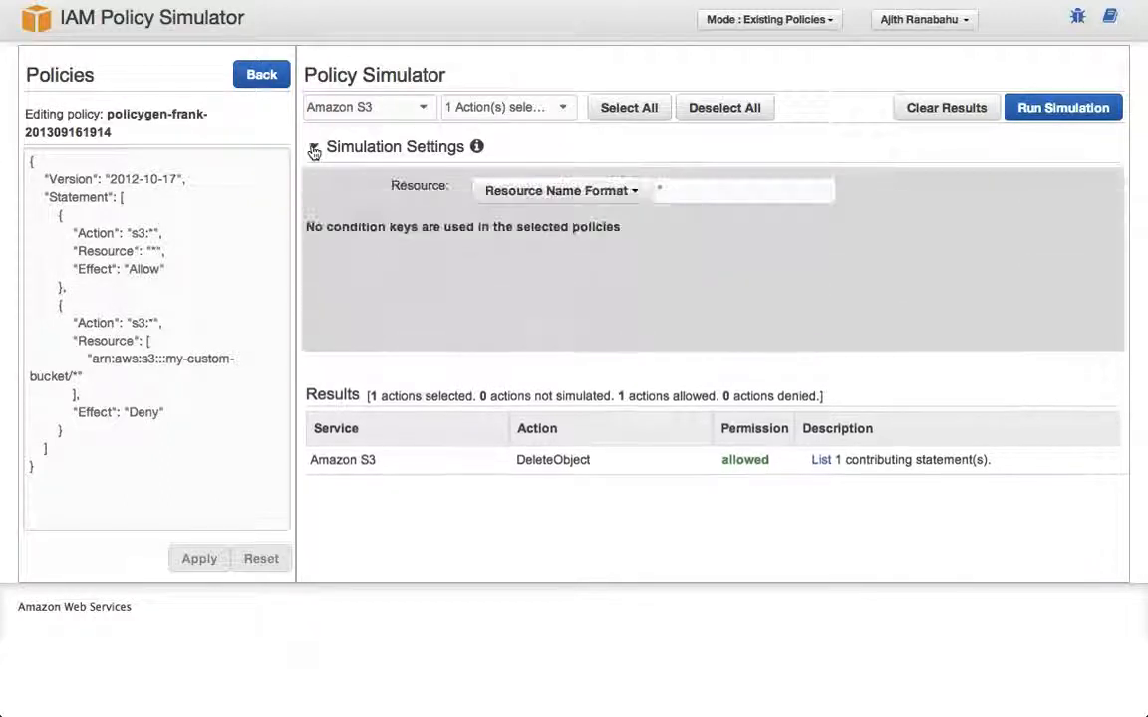
click(314, 152)
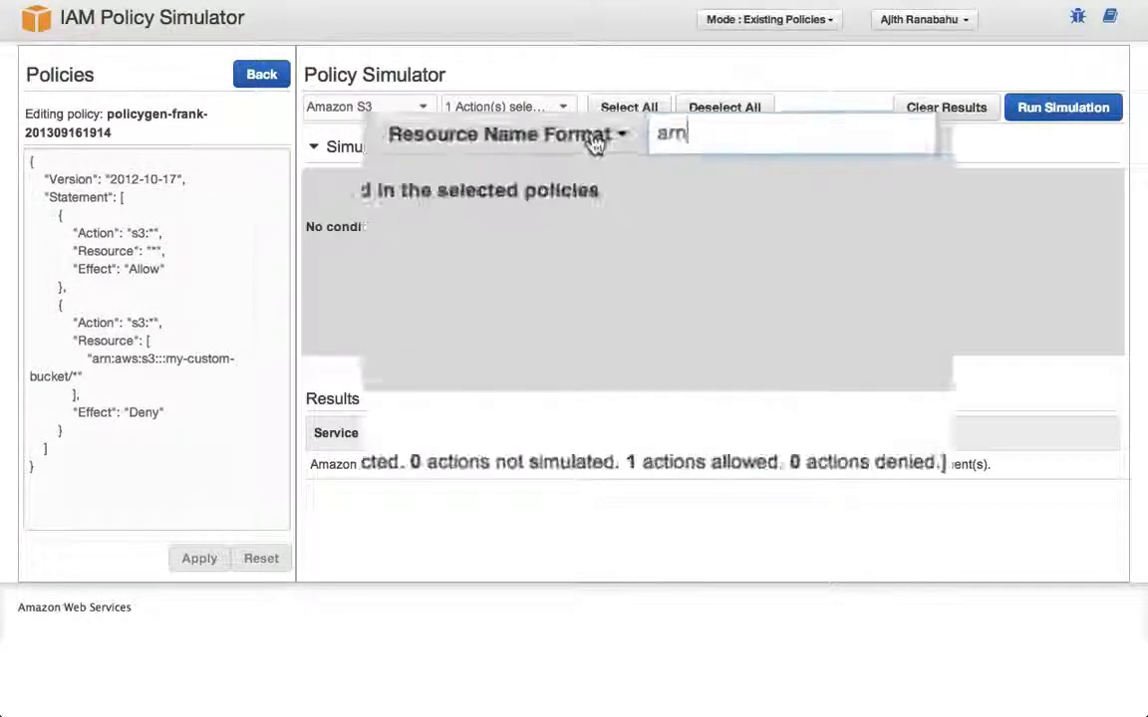
click(498, 134)
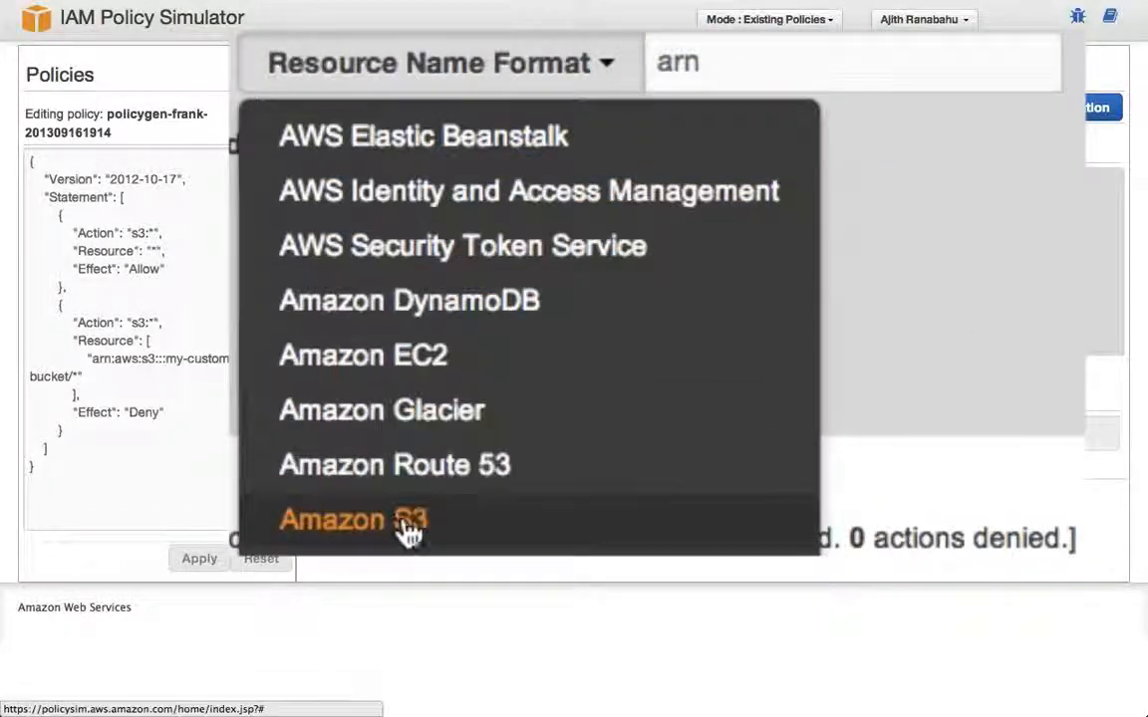
click(353, 519)
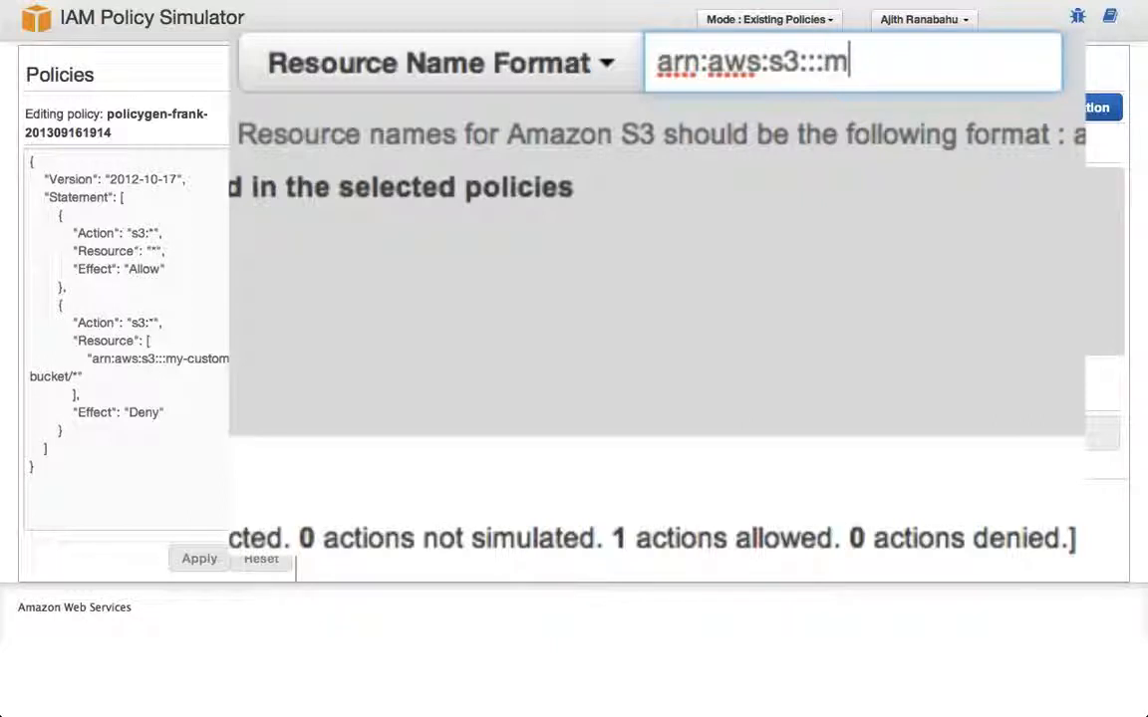
Set the resource to arn:aws:s3:::my-custom-bucket/testobject.txt and run the DeleteObject simulation
text(y-custom-)
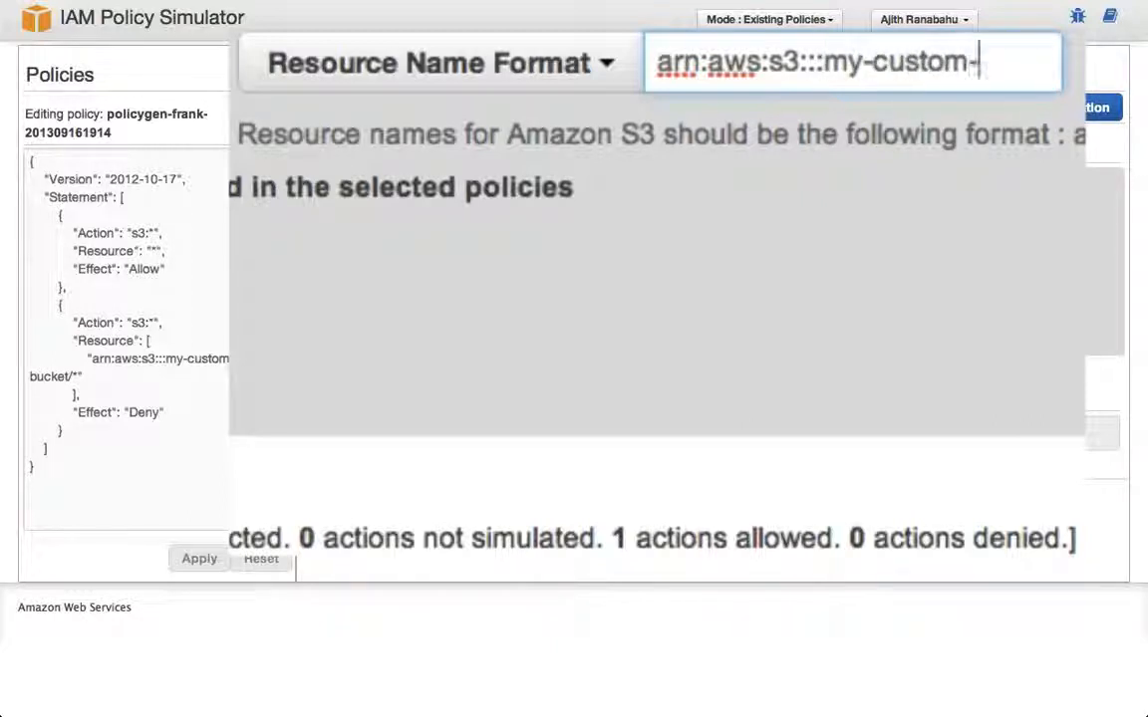
text(bucket/)
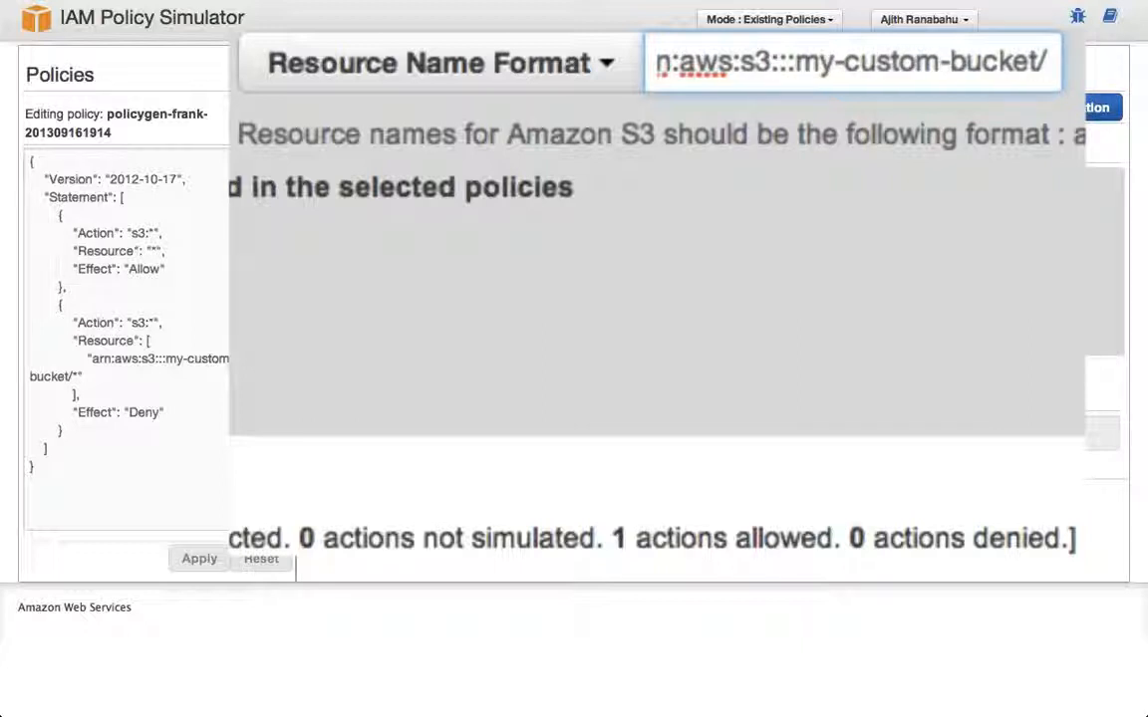
text(testobject.txt)
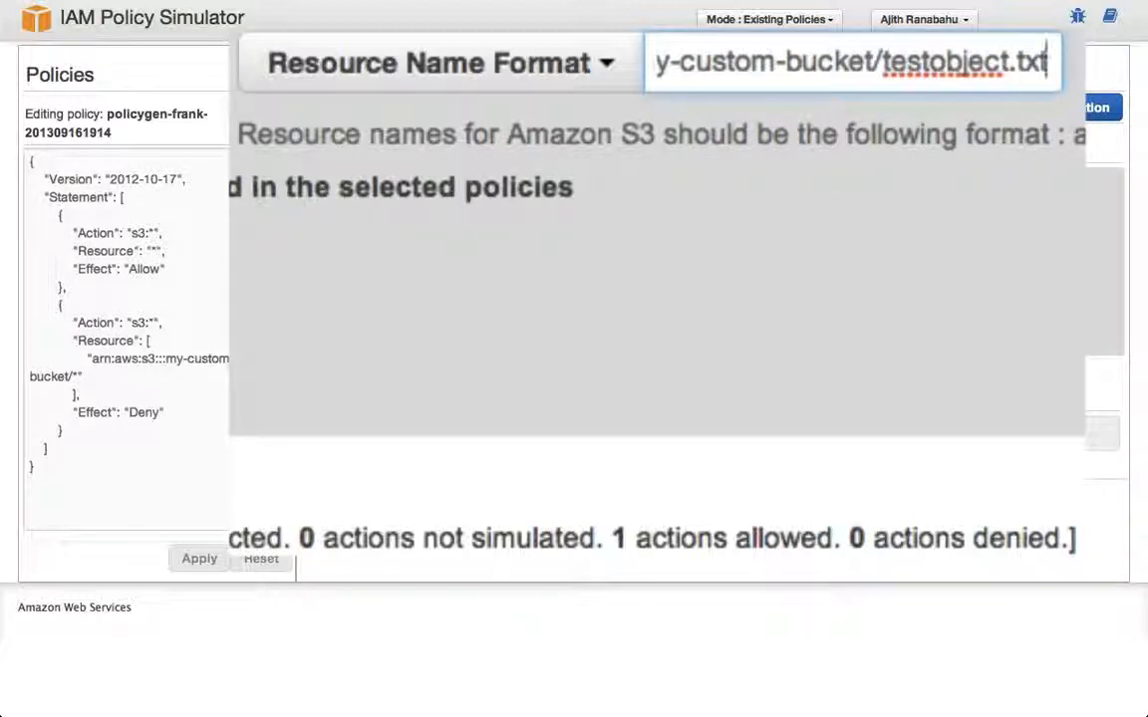
click(1062, 106)
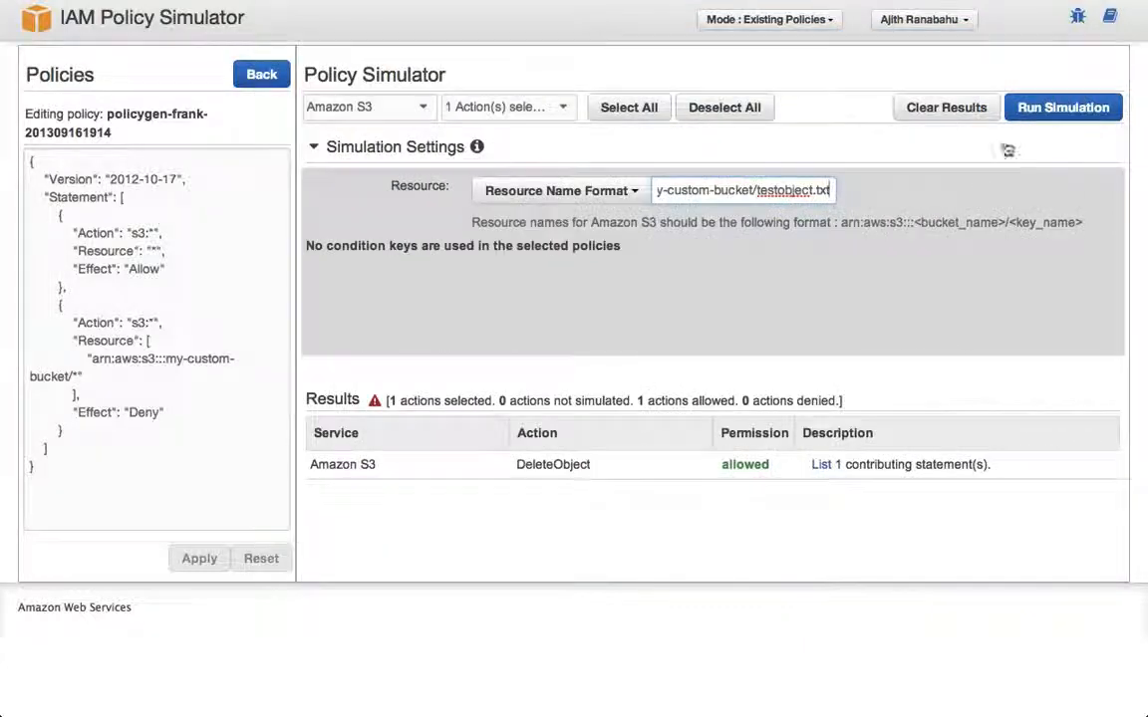
click(1062, 106)
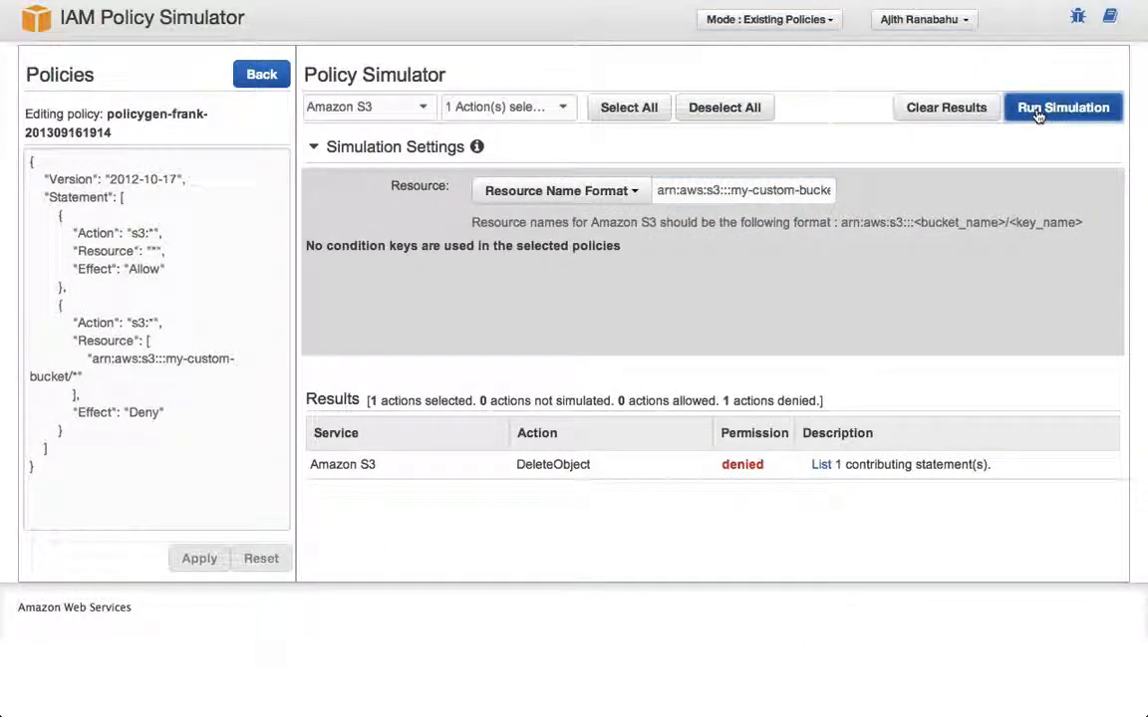
List contributing statements, retarget a-different-bucket/testobject.txt, rerun, and highlight the Allow statement
click(819, 464)
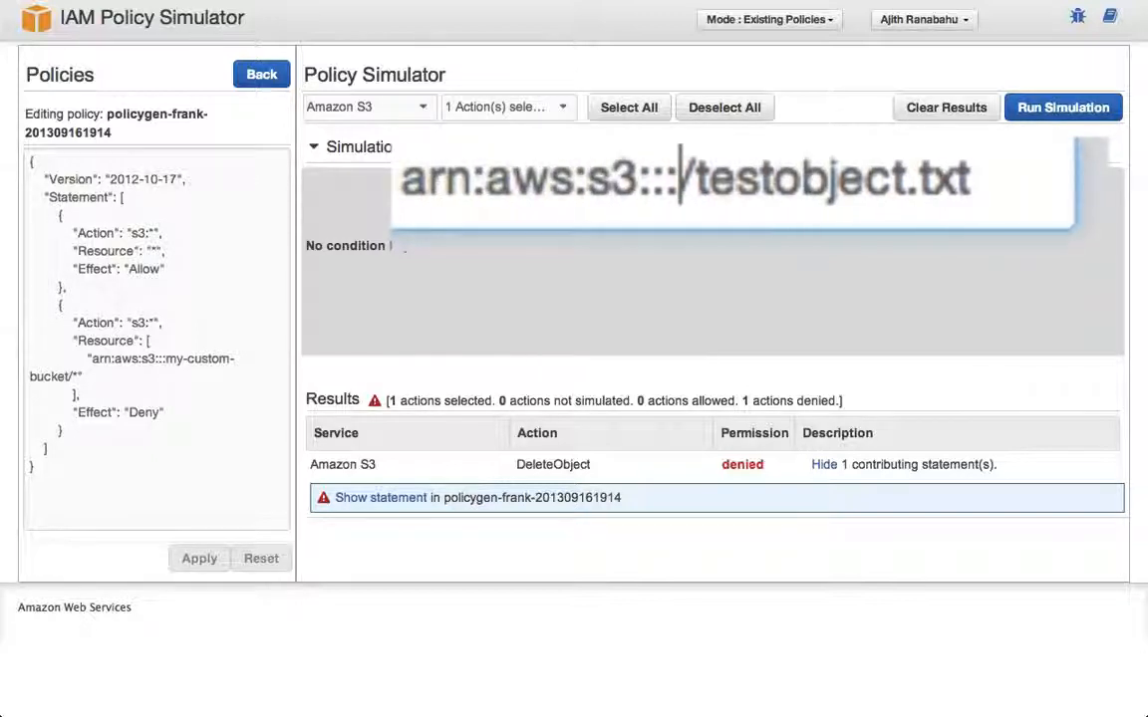
text(a-different-bucket)
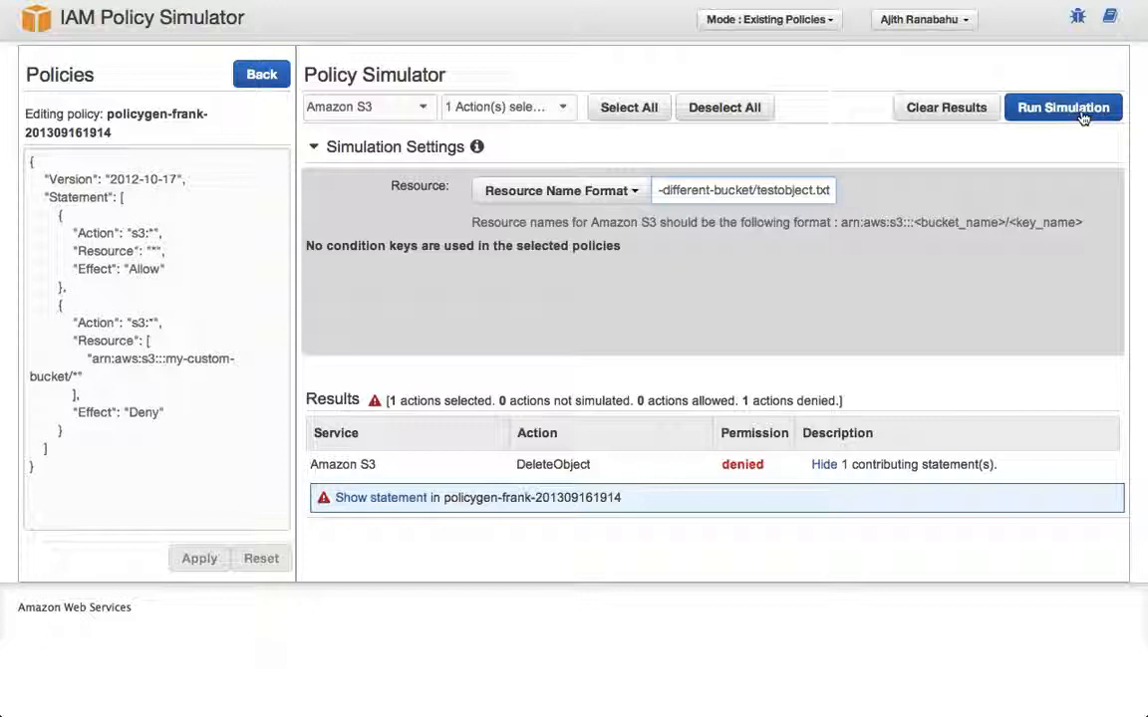
click(1063, 107)
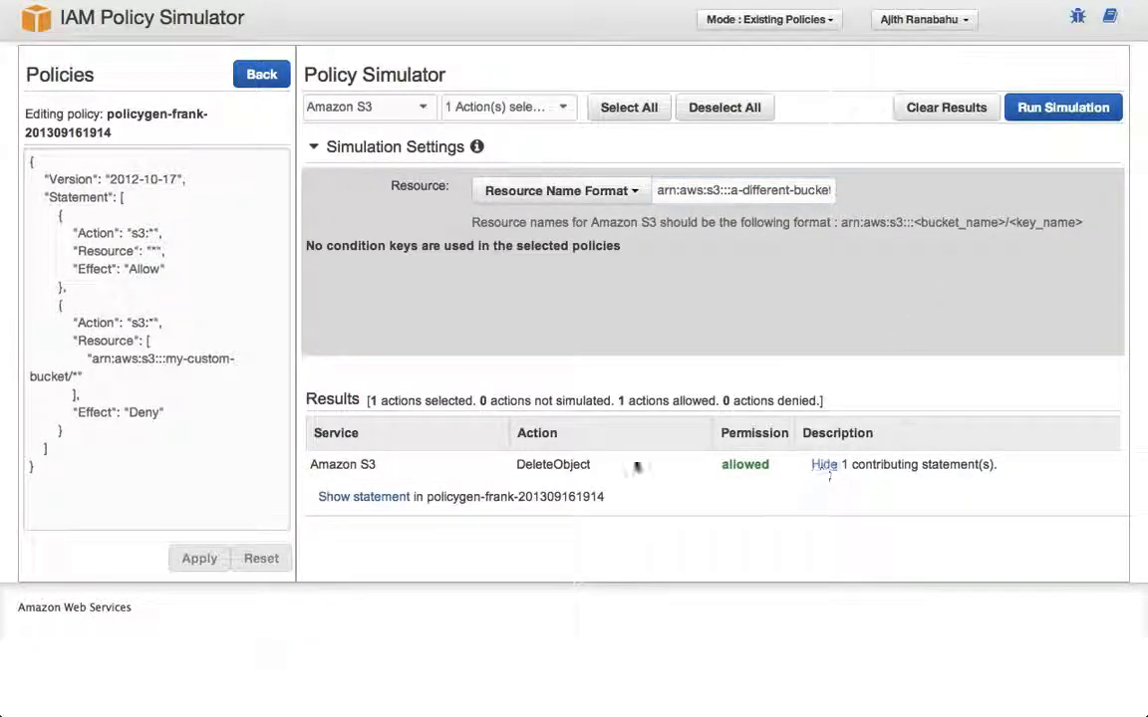
click(364, 497)
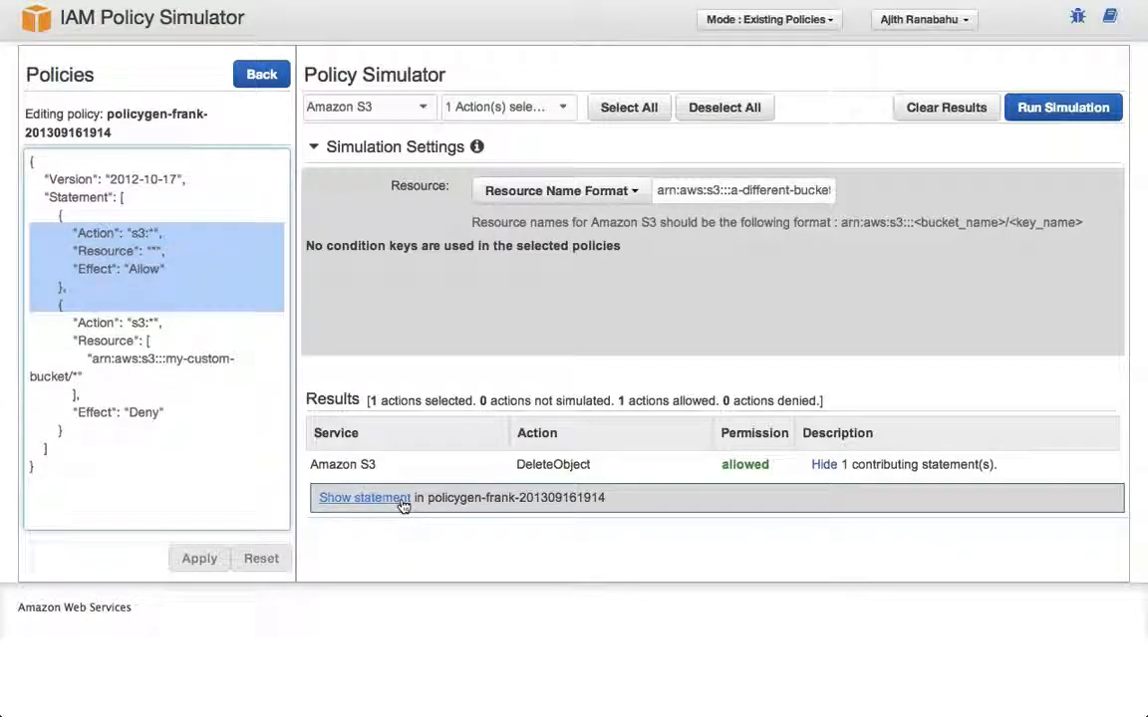